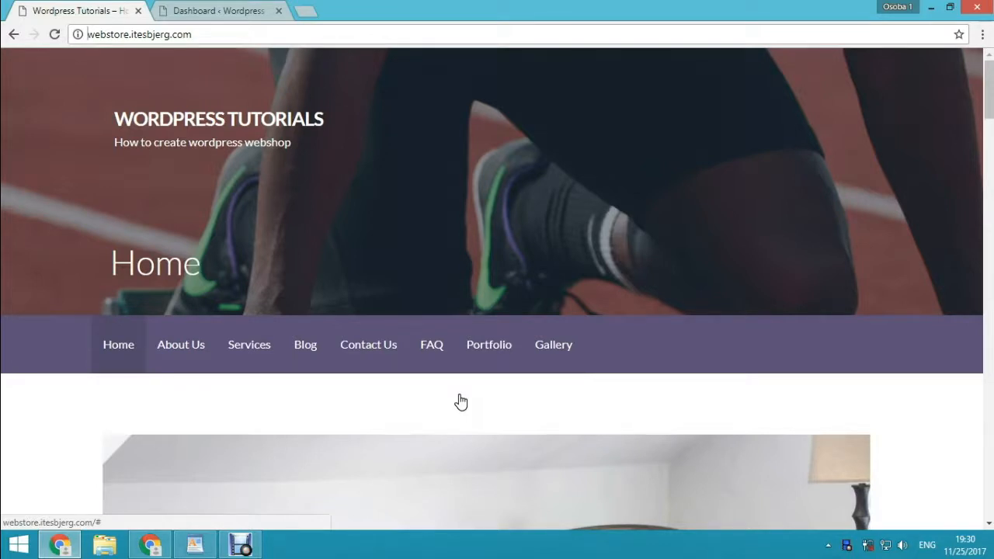
- Switch from the live site's home page to the WordPress admin dashboard
left_click(218, 10)
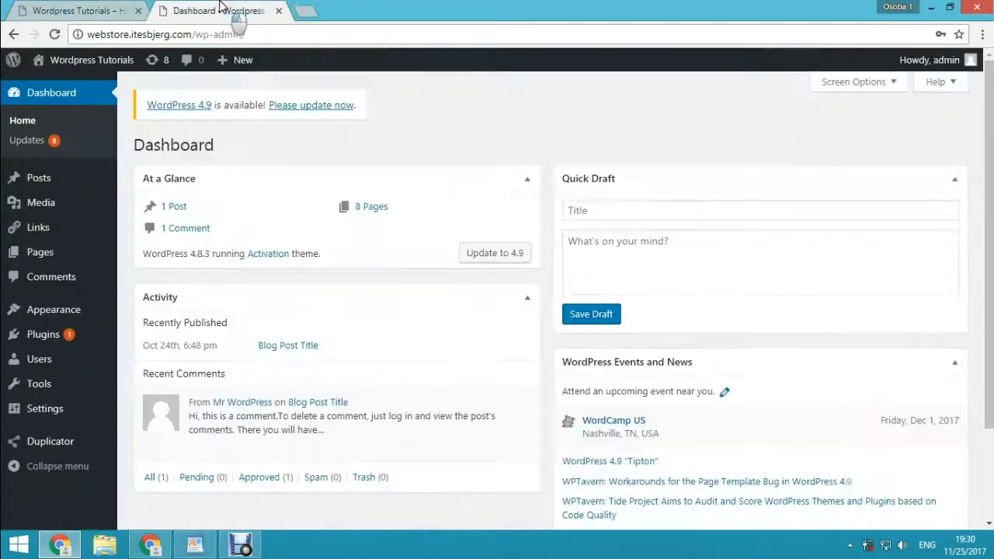
mouse_move(184, 189)
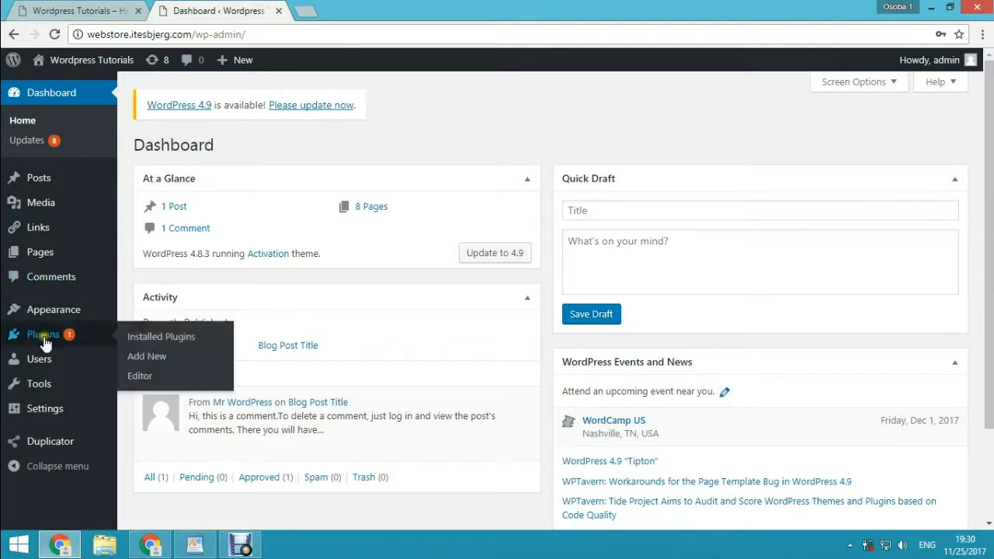
- Search the Add Plugins directory for "construction mode"
left_click(146, 356)
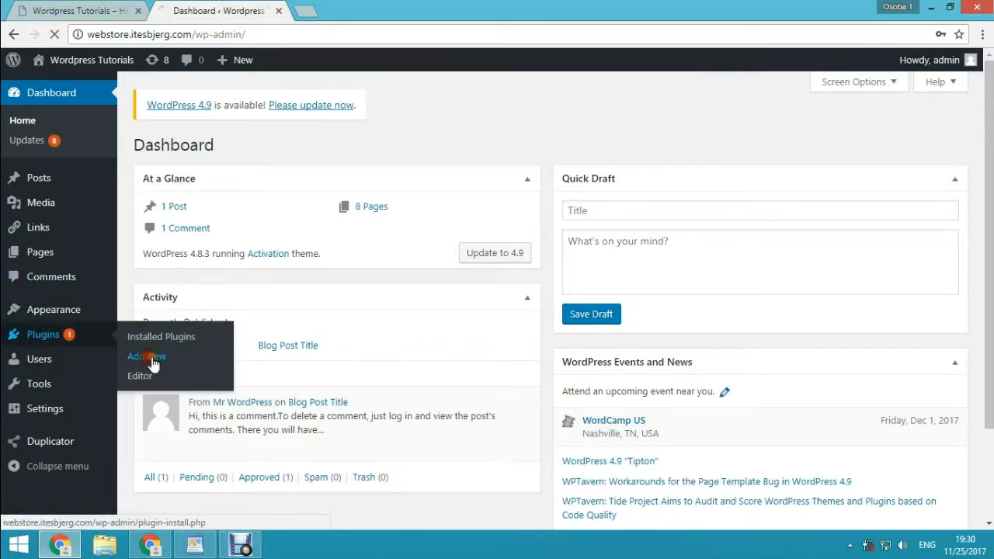
left_click(146, 355)
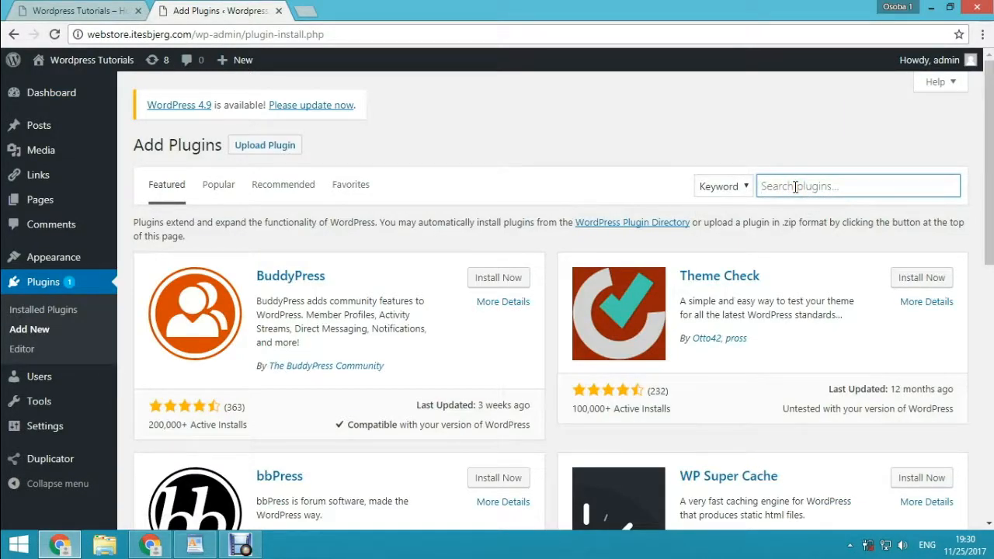
type("construction mod")
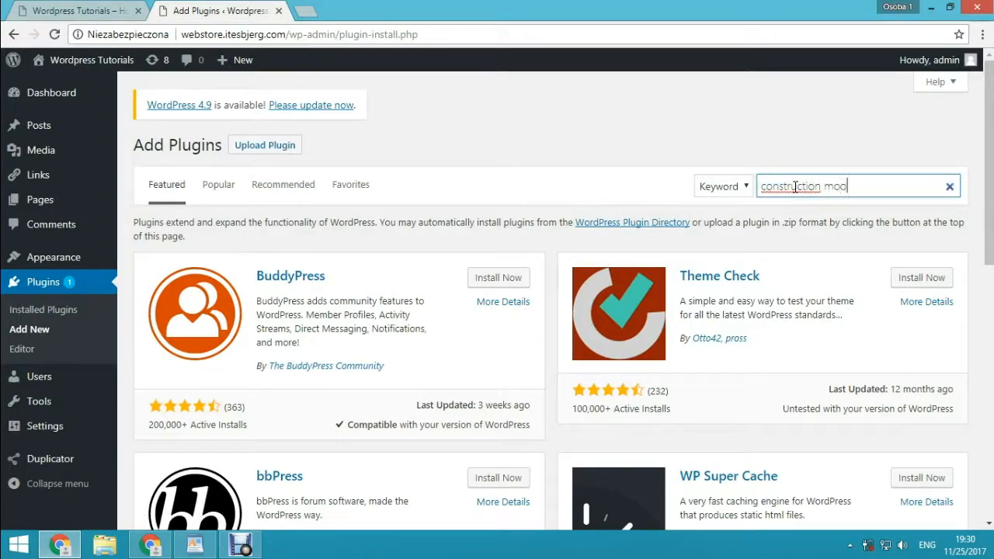
key("Enter")
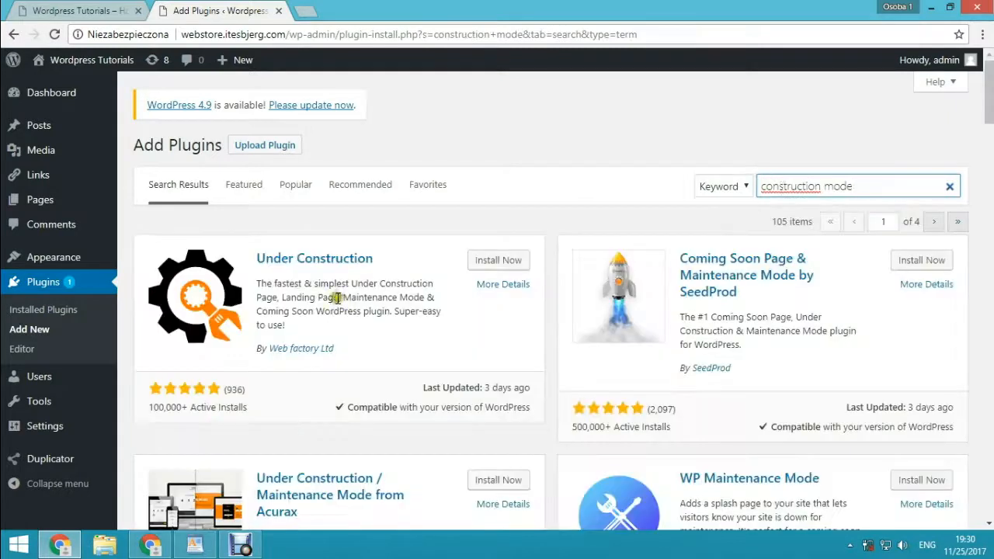
mouse_move(307, 264)
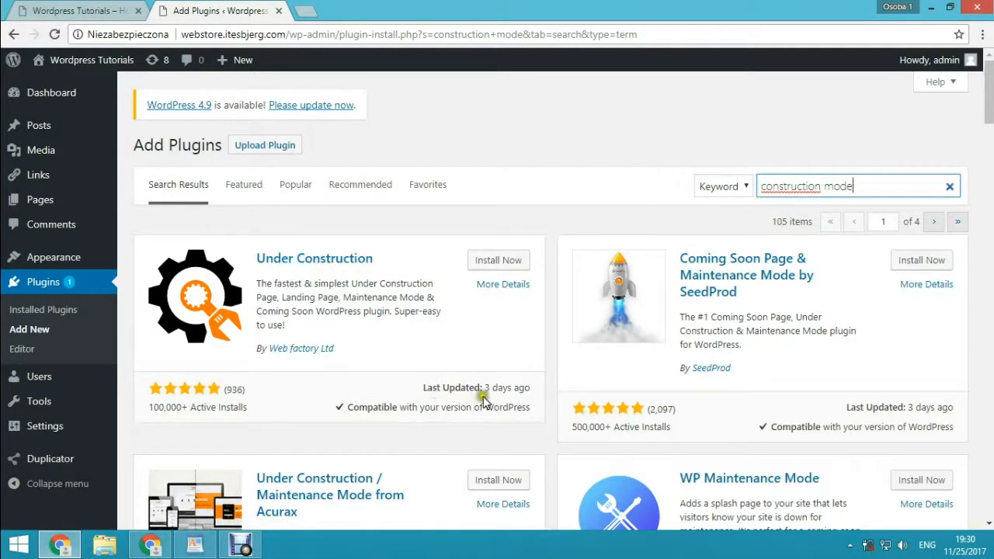
mouse_move(418, 412)
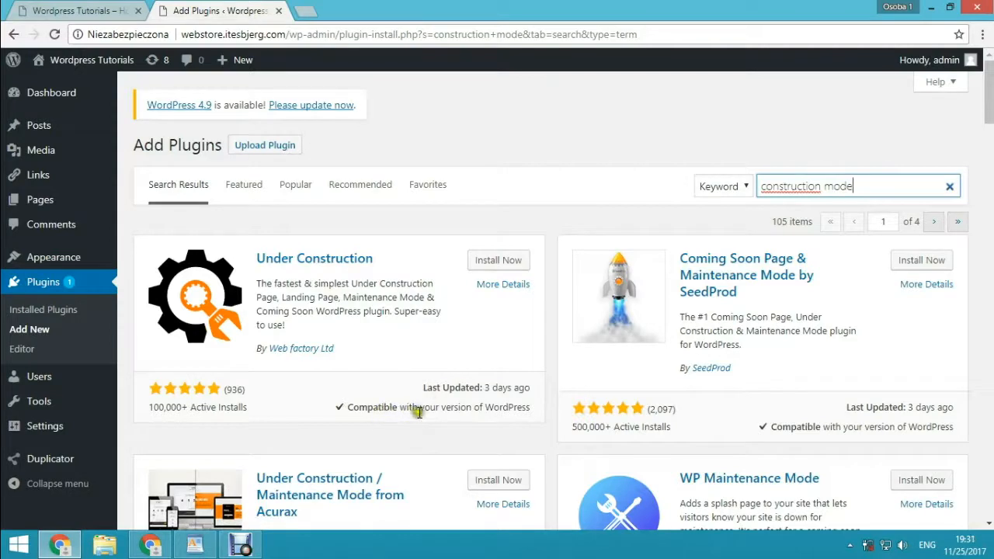
mouse_move(481, 292)
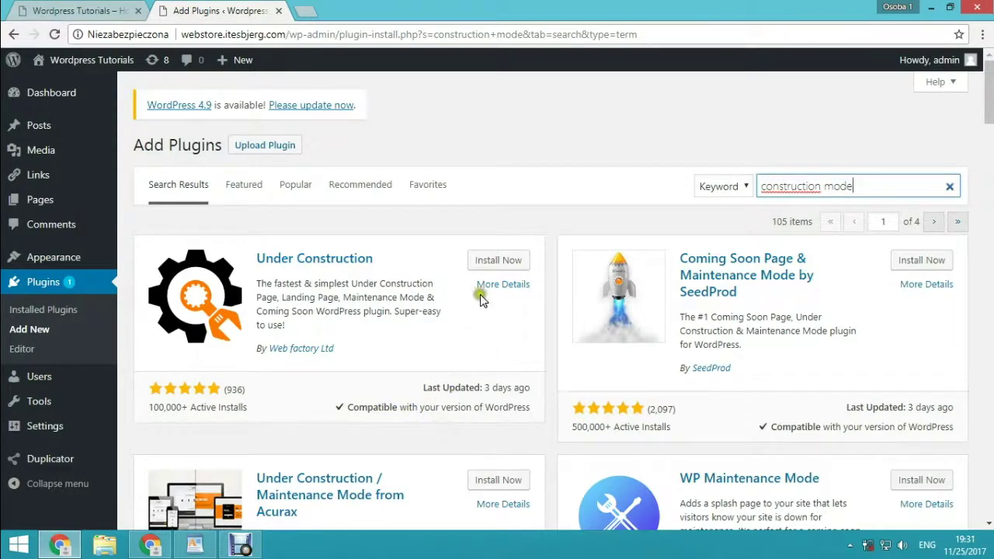
- Install and activate the Under Construction plugin from its search result card
left_click(497, 260)
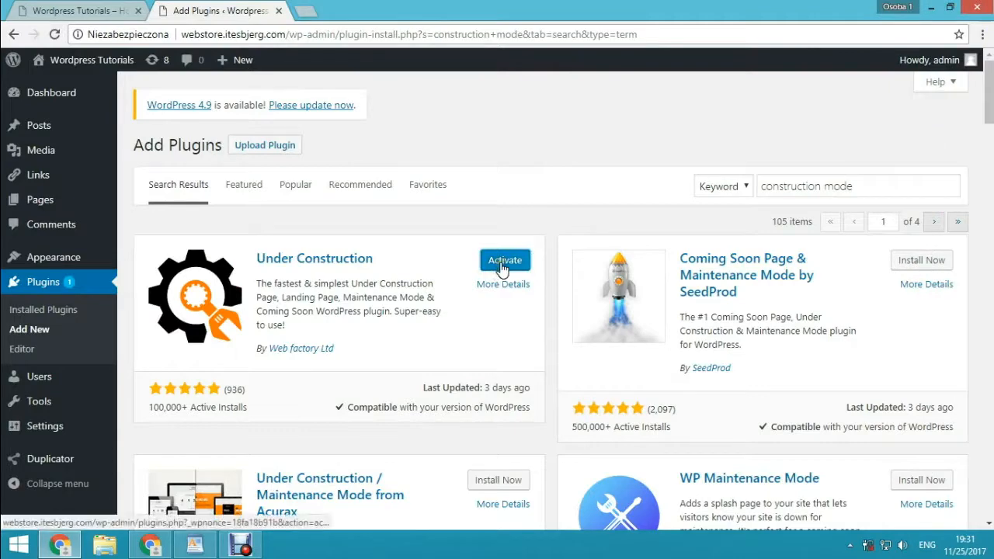
left_click(504, 261)
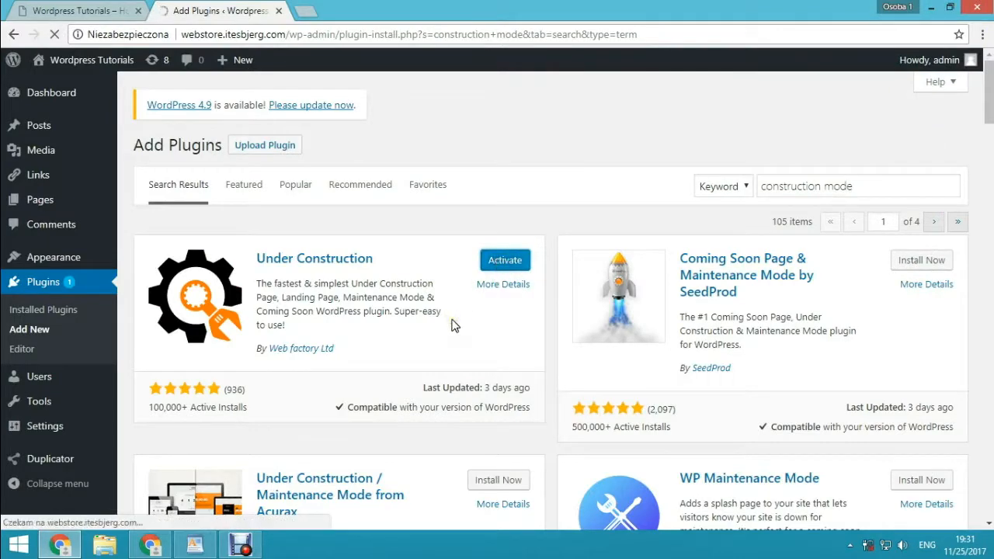
left_click(503, 260)
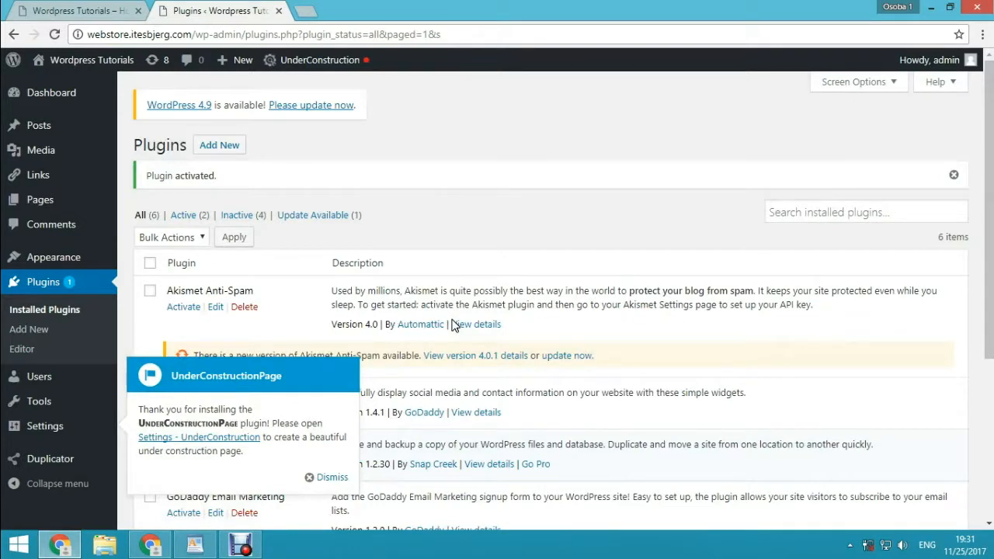
mouse_move(233, 474)
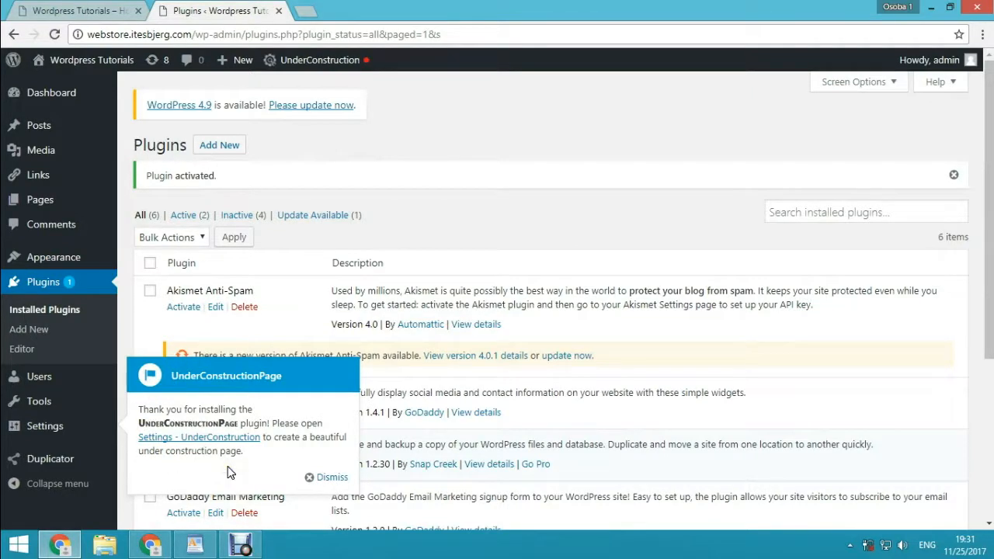
mouse_move(177, 446)
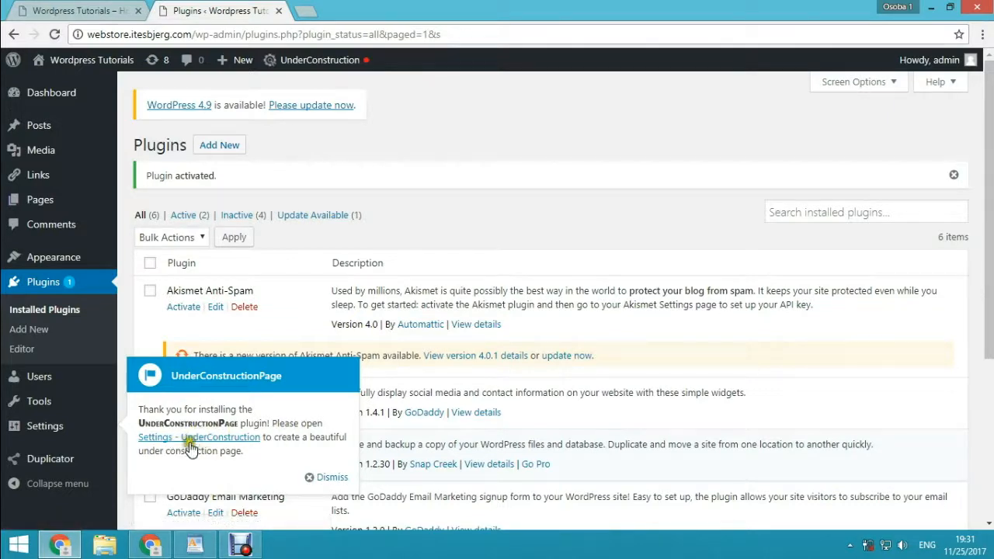
mouse_move(225, 452)
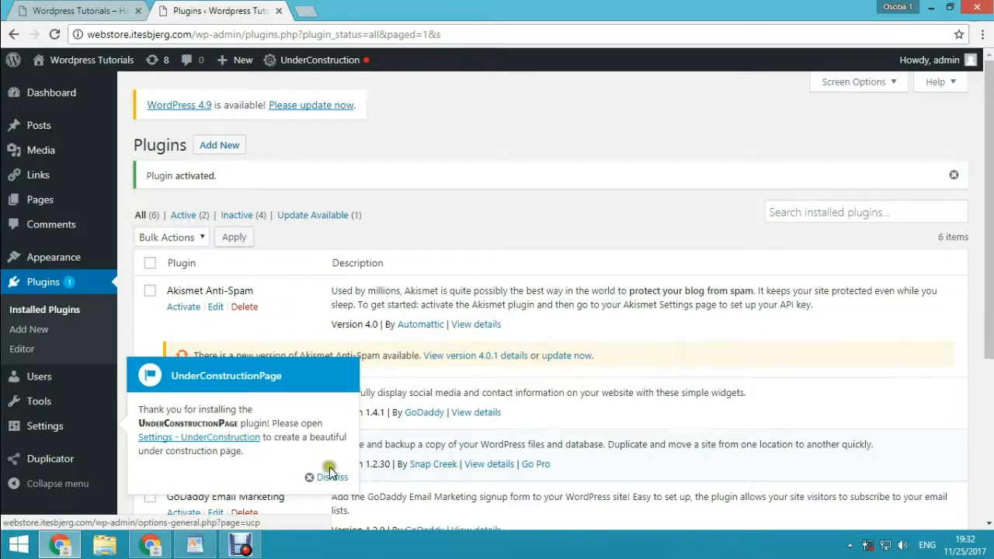
- Dismiss the UnderConstructionPage thank-you notice on the Plugins page
left_click(332, 477)
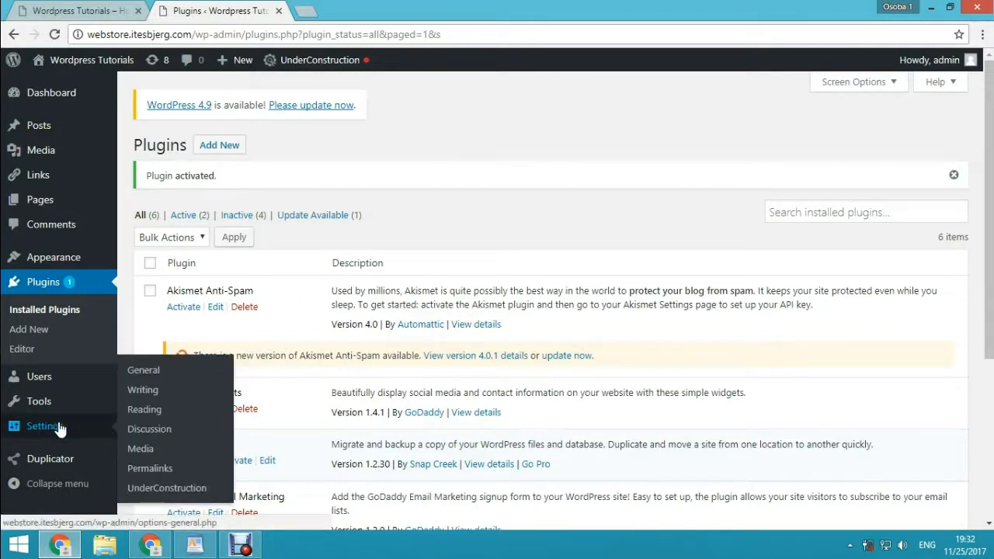
mouse_move(162, 490)
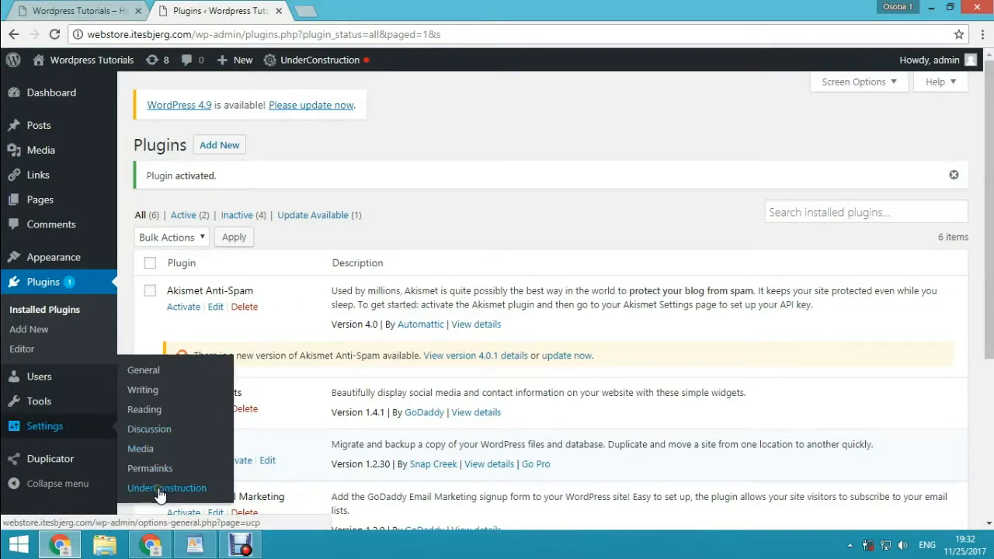
- In the plugin's Main settings, switch Under Construction Mode ON, leaving end date and Analytics OFF
left_click(166, 487)
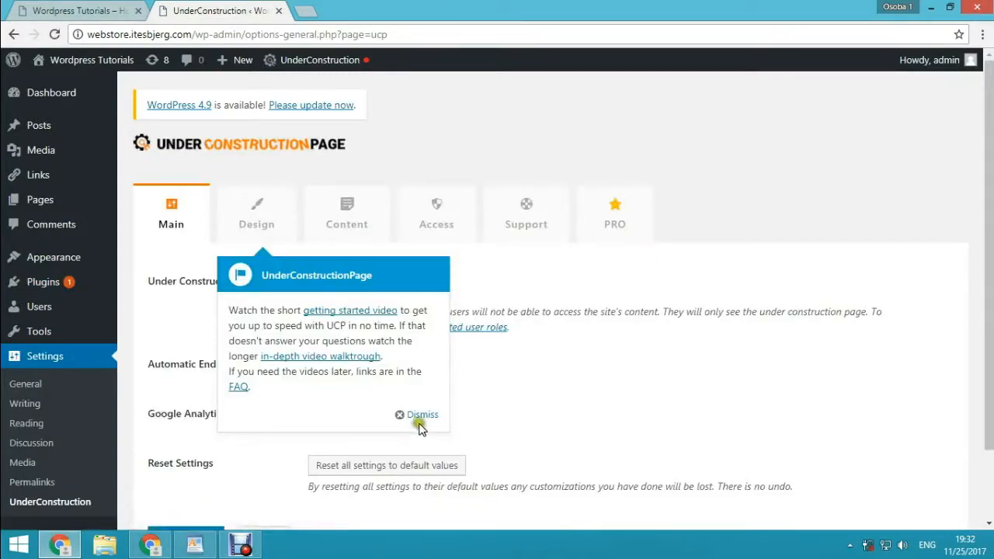
left_click(417, 415)
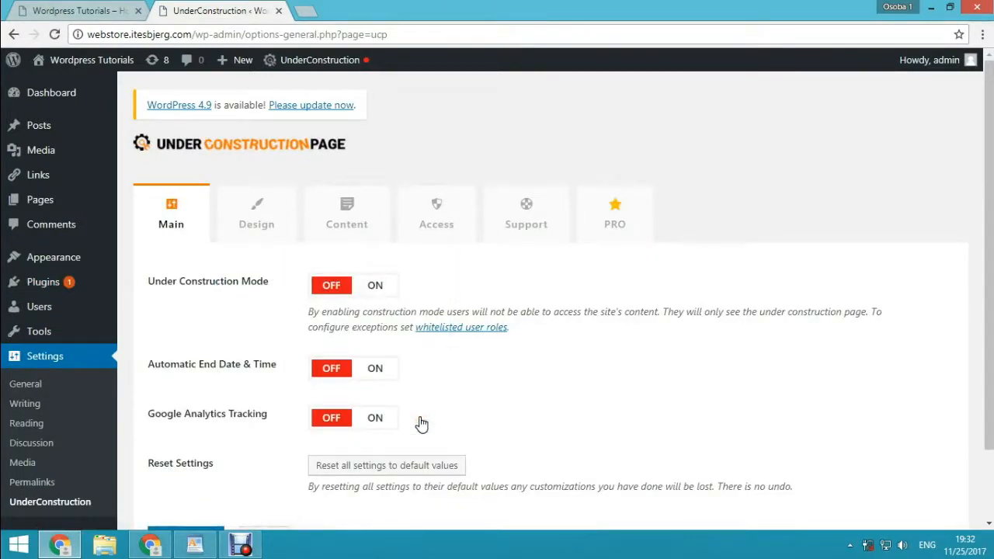
mouse_move(371, 314)
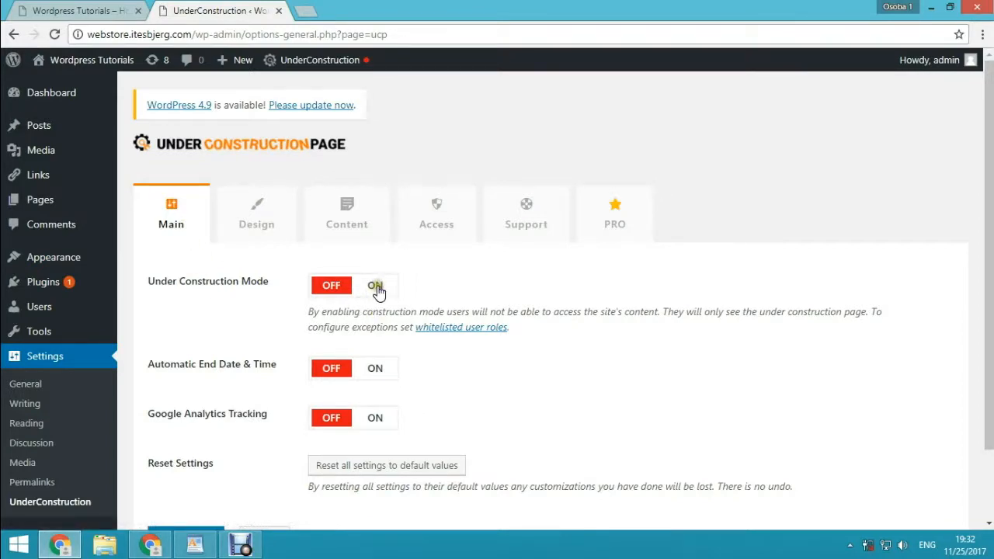
left_click(376, 285)
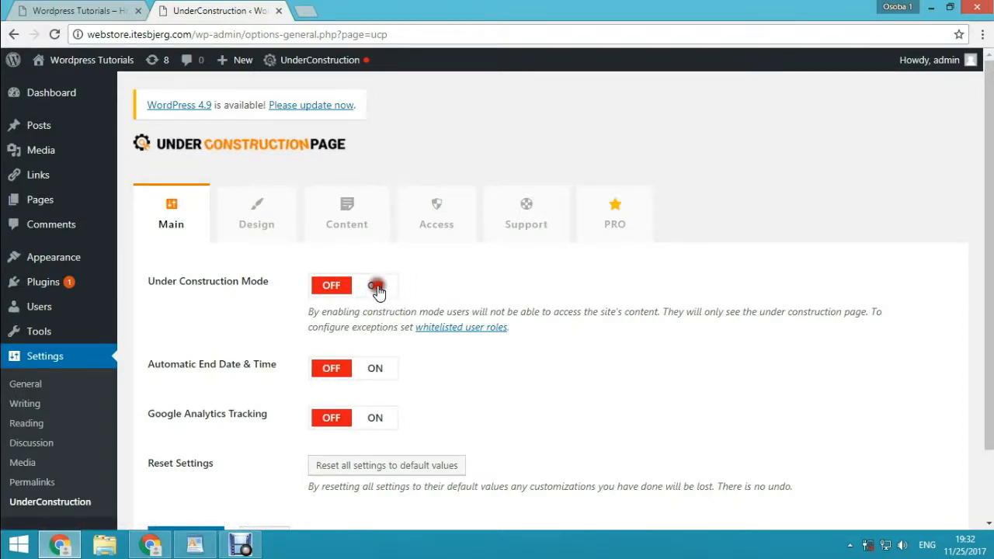
left_click(375, 286)
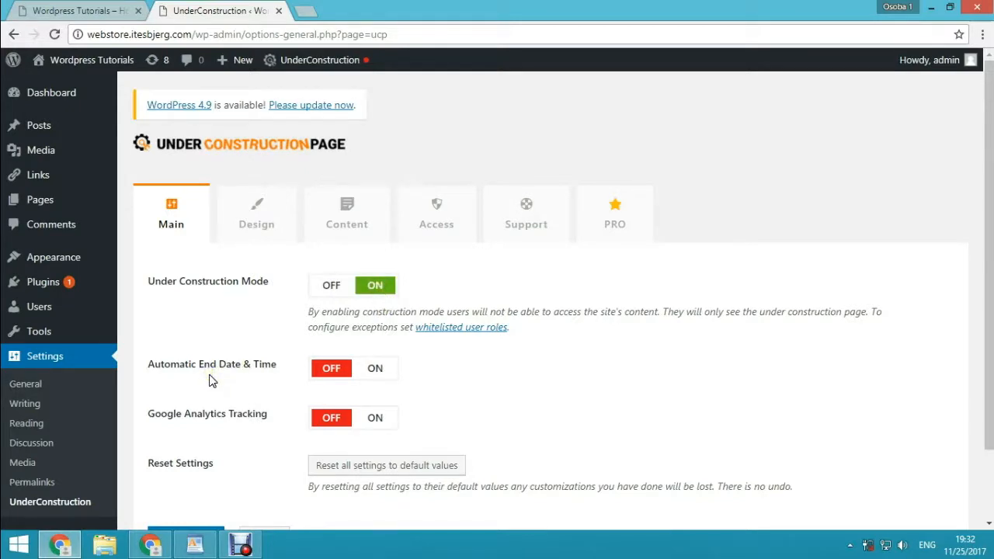
left_click(375, 368)
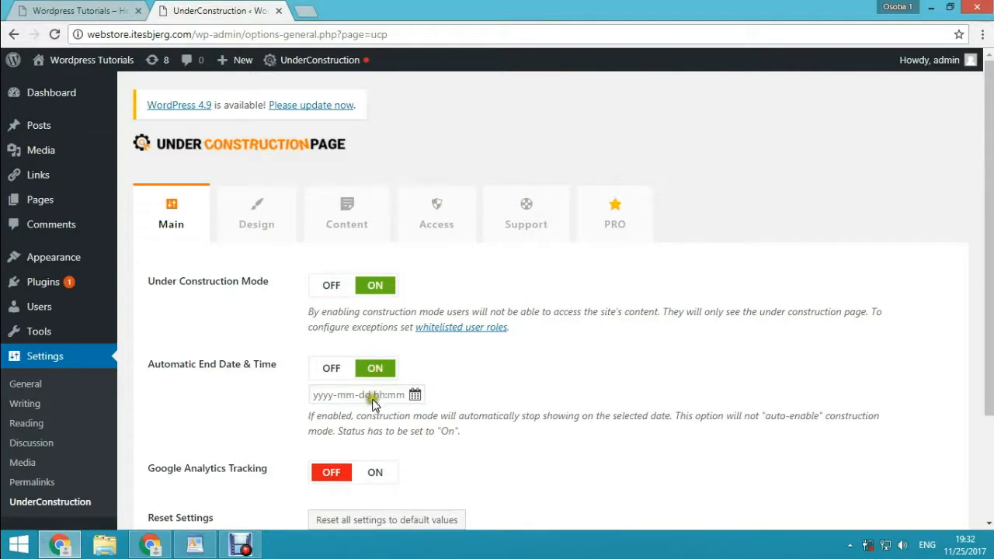
mouse_move(373, 405)
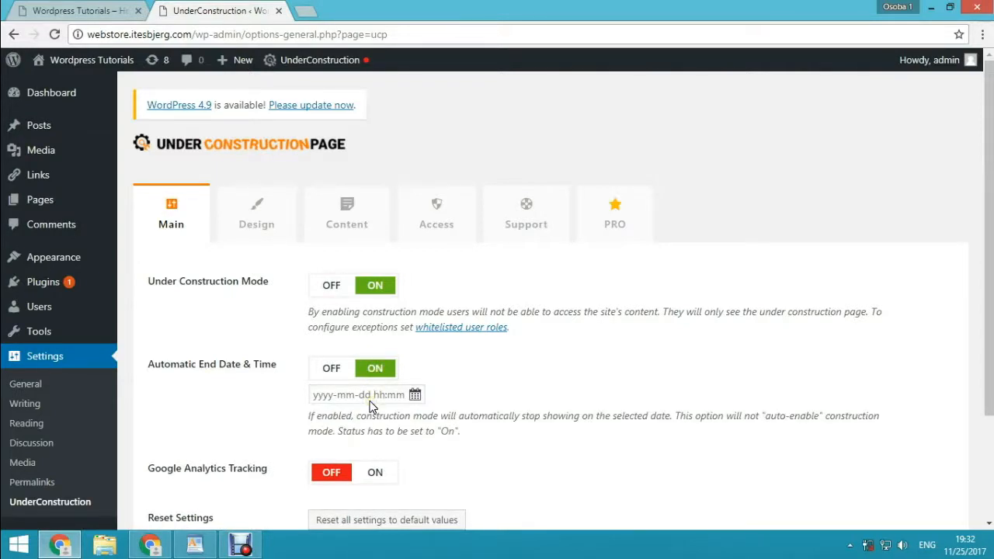
- Save the main construction mode settings
scroll("down", 3)
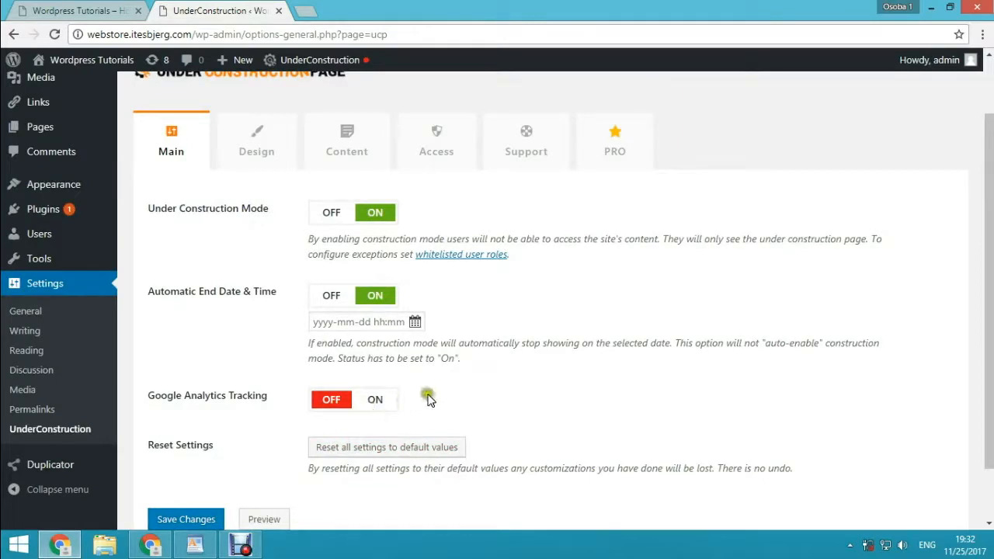
scroll("down", 3)
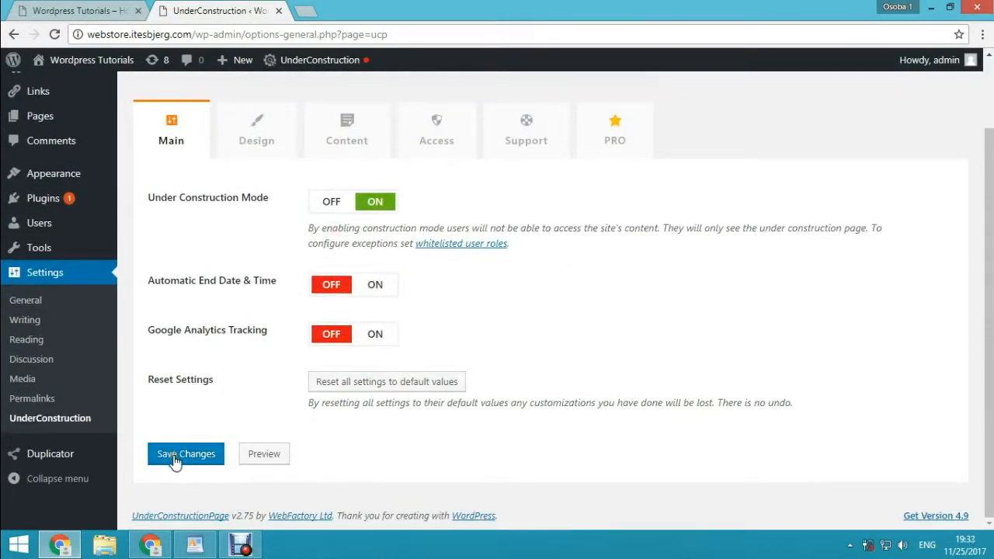
left_click(186, 454)
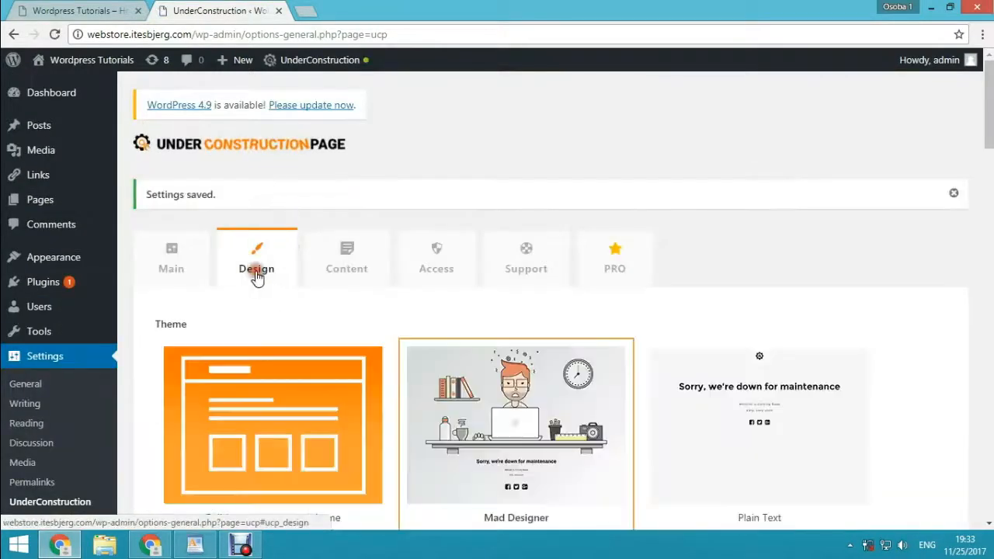
- Save Cyber Chick as the construction page design and move to the Content settings
scroll("down", 3)
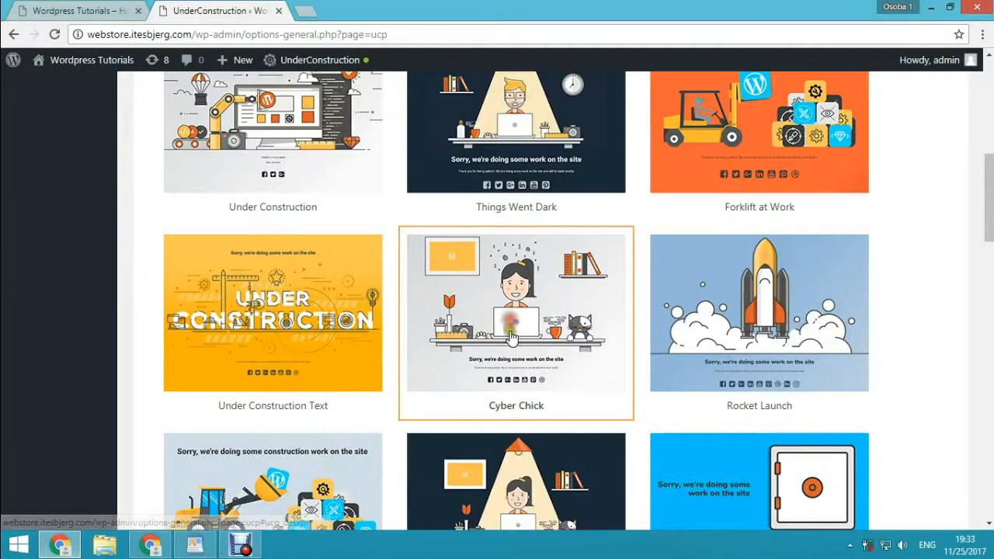
scroll("down", 3)
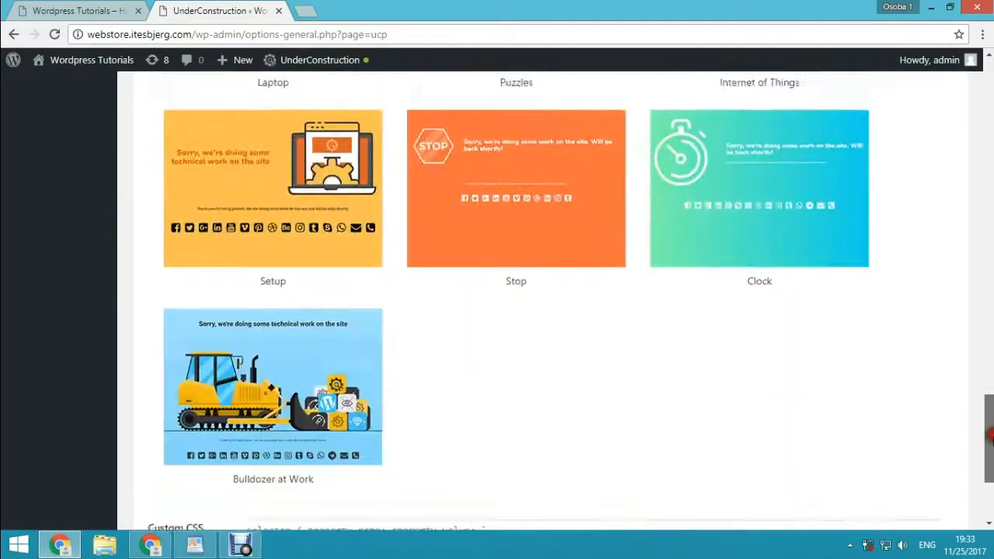
scroll("down", 3)
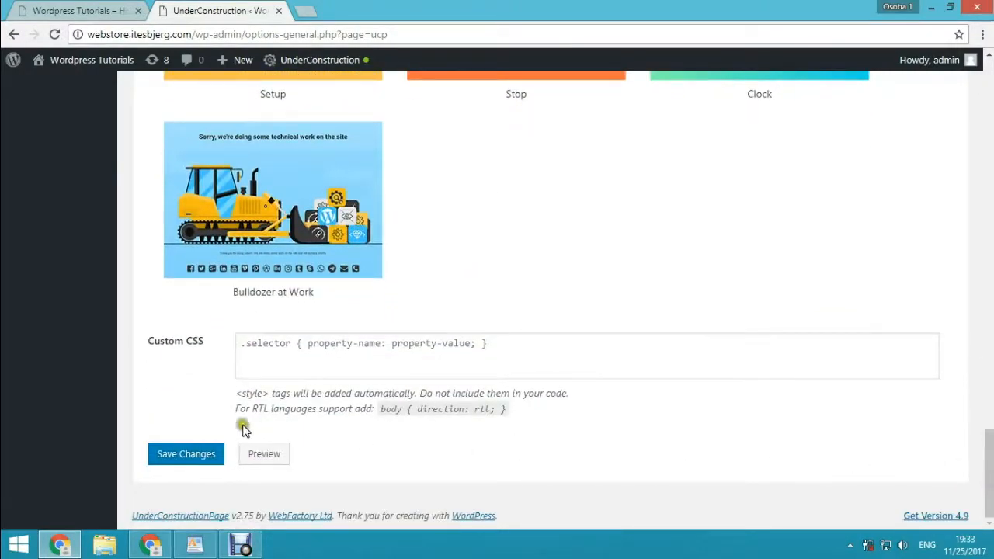
left_click(187, 454)
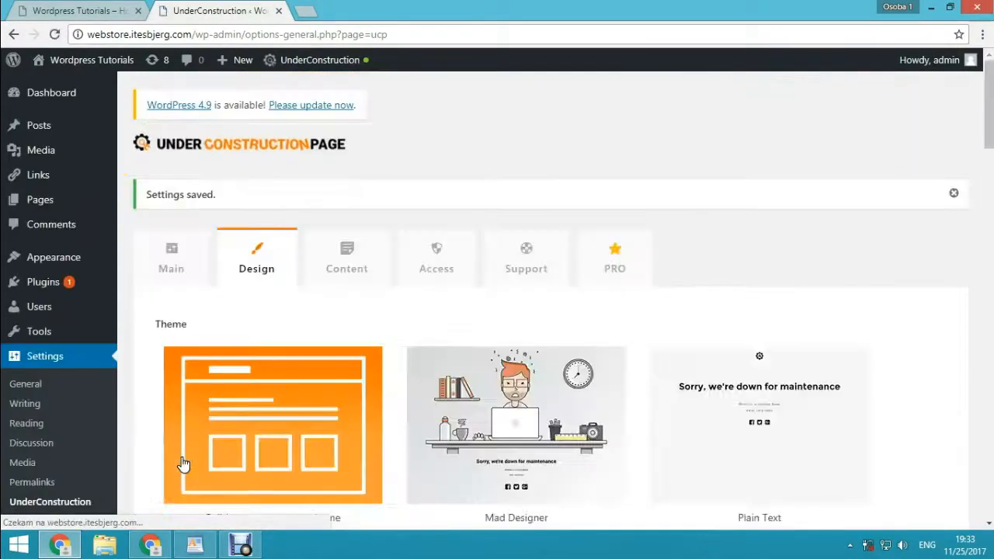
left_click(346, 256)
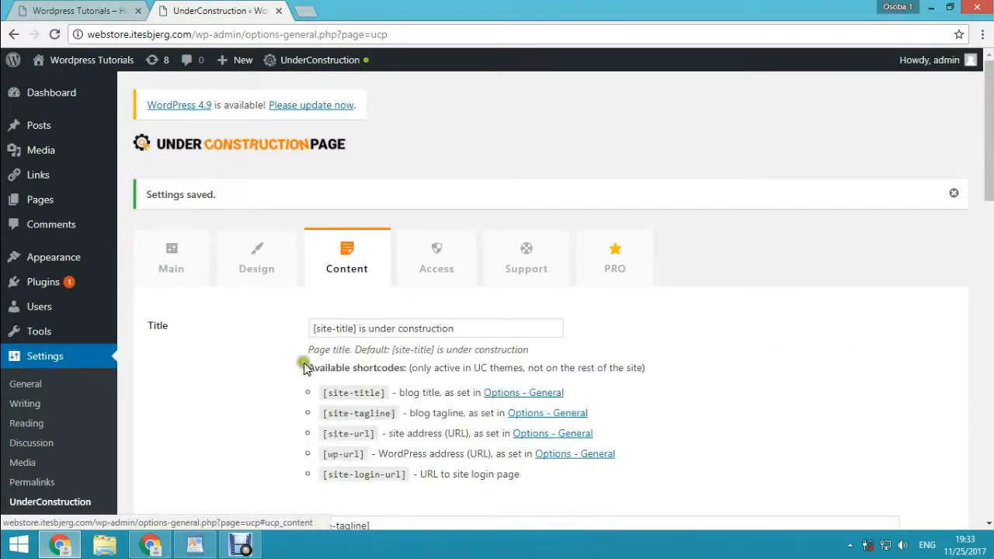
scroll("down", 3)
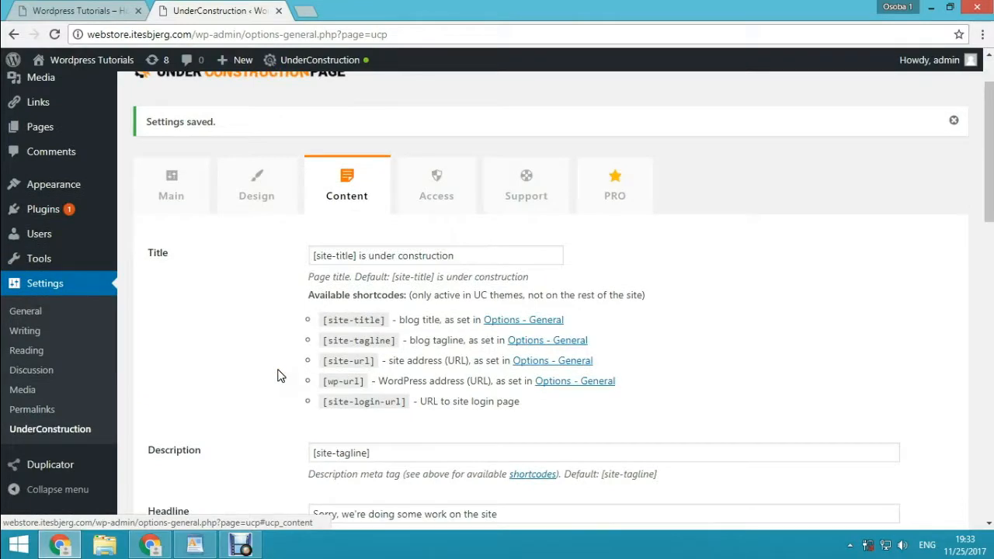
double_click(426, 254)
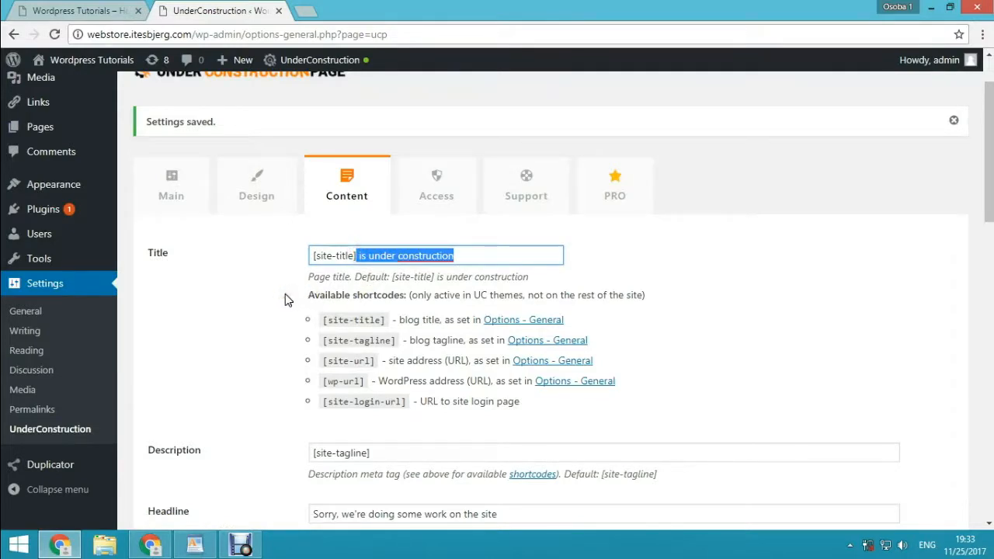
scroll("down", 3)
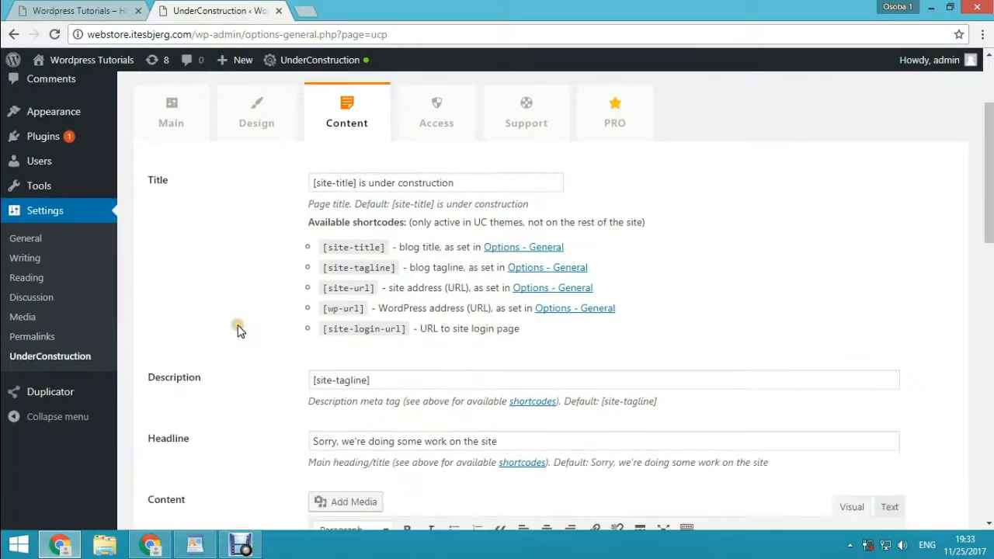
scroll("down", 3)
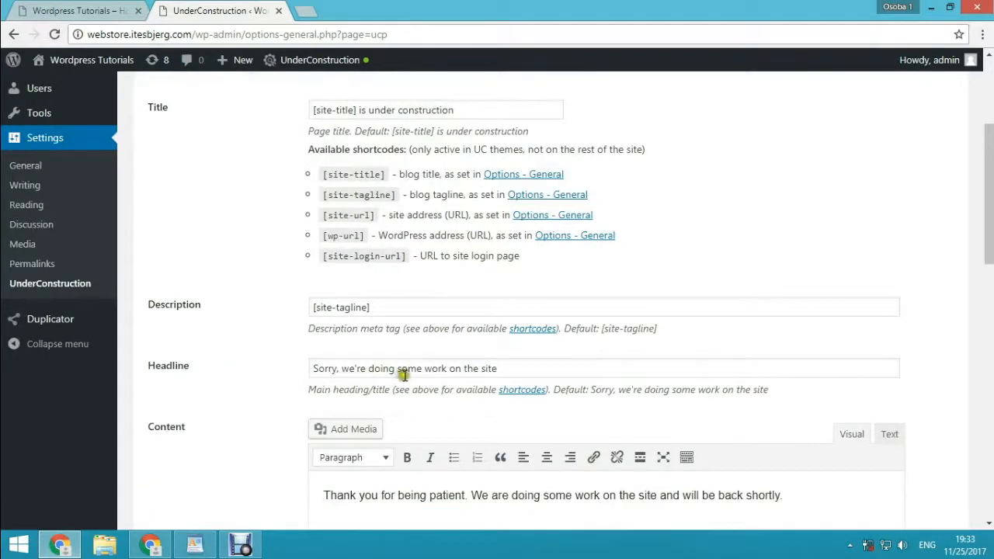
scroll("down", 3)
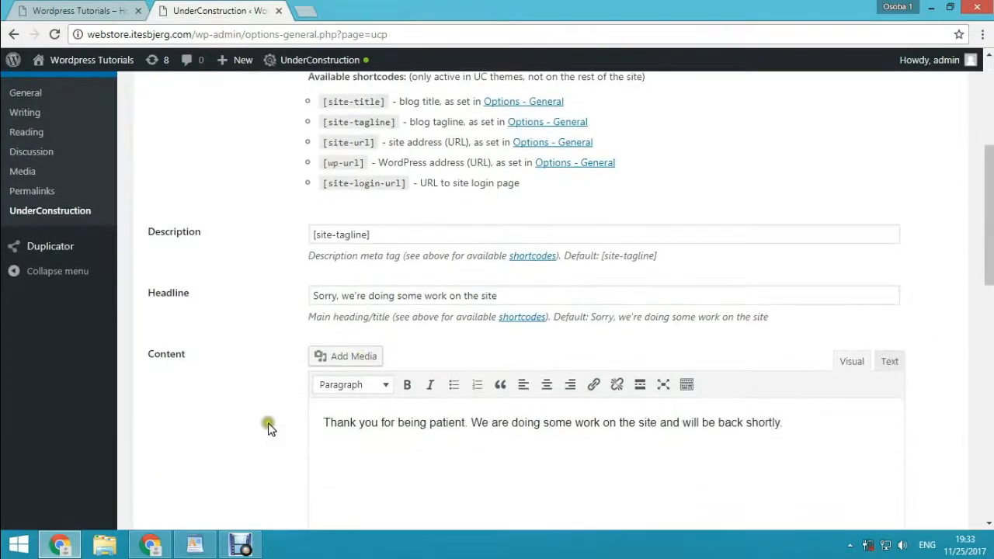
left_click(323, 441)
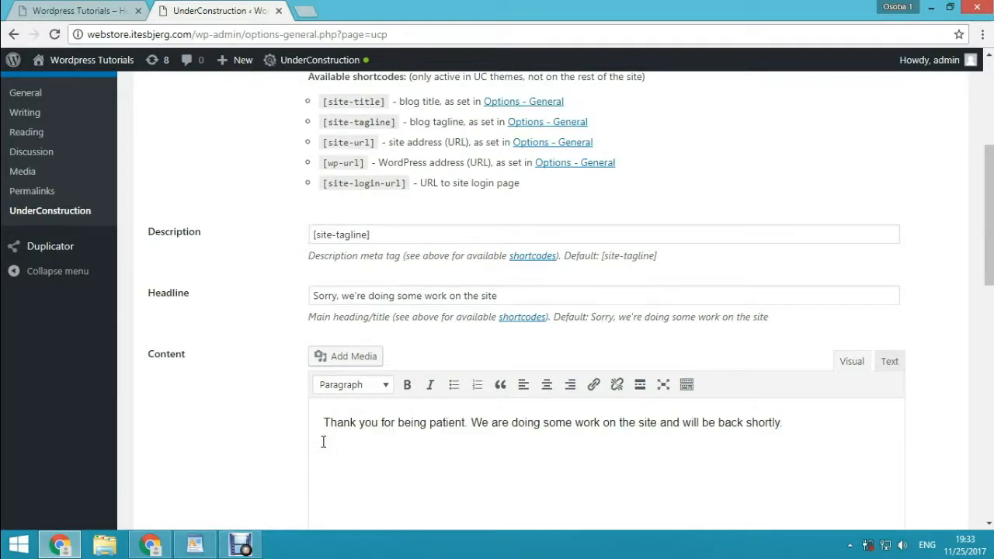
scroll("down", 3)
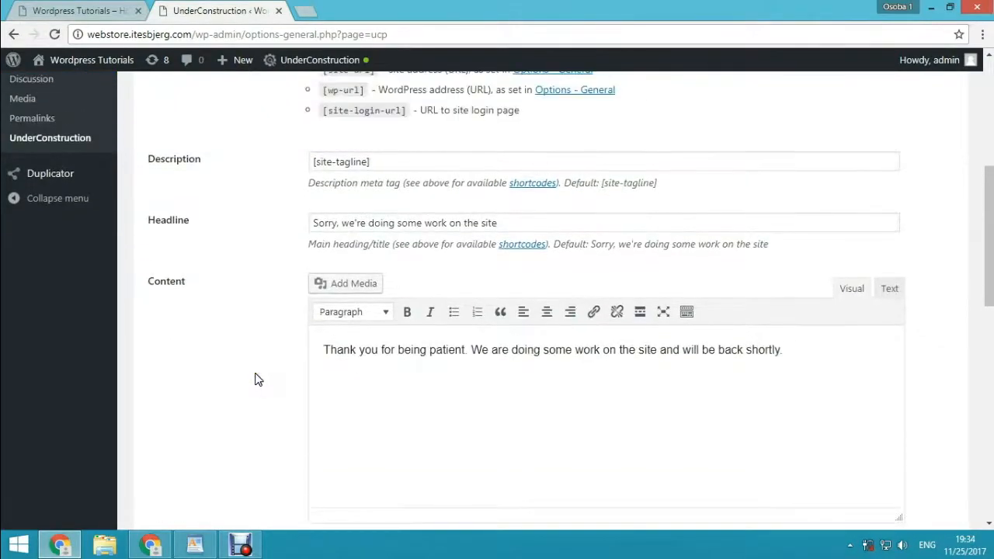
scroll("down", 3)
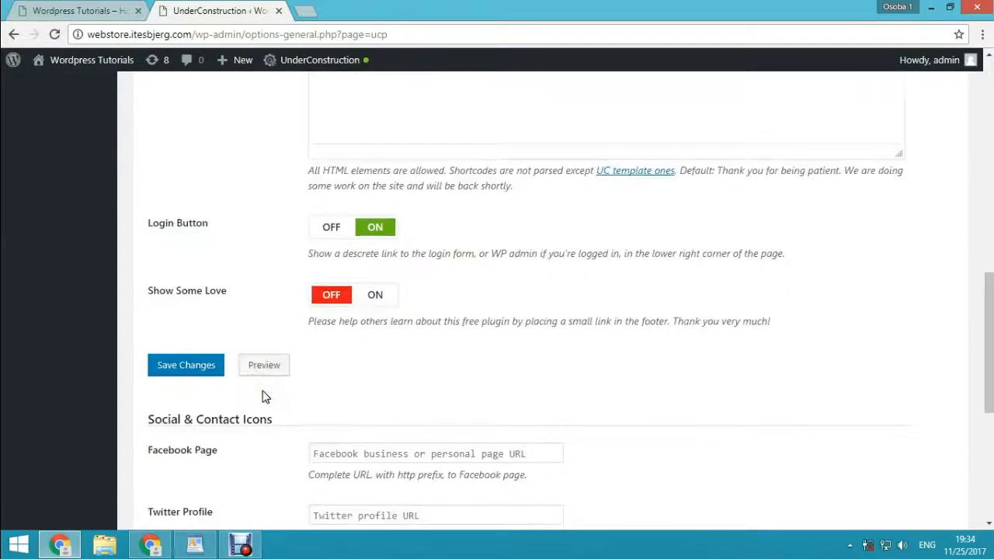
scroll("down", 3)
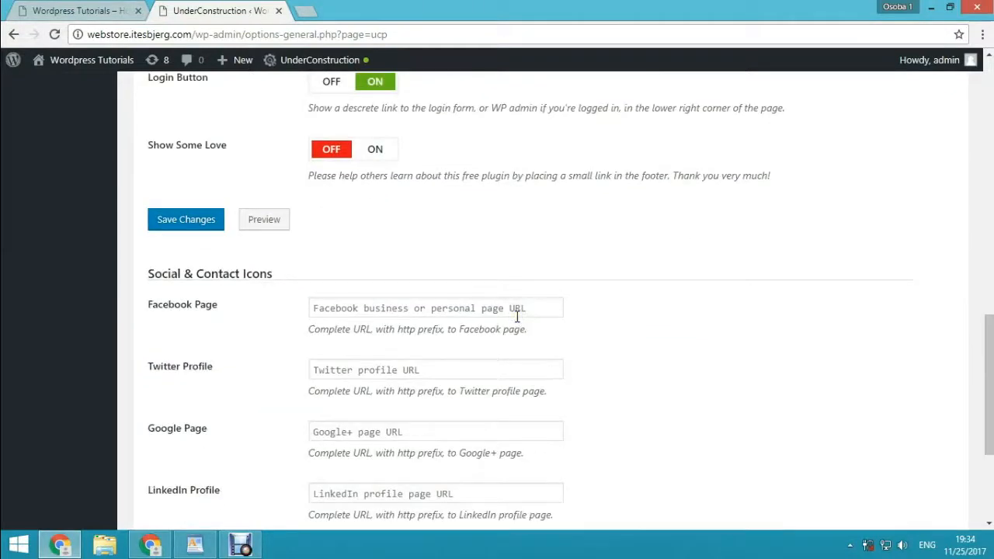
mouse_move(480, 325)
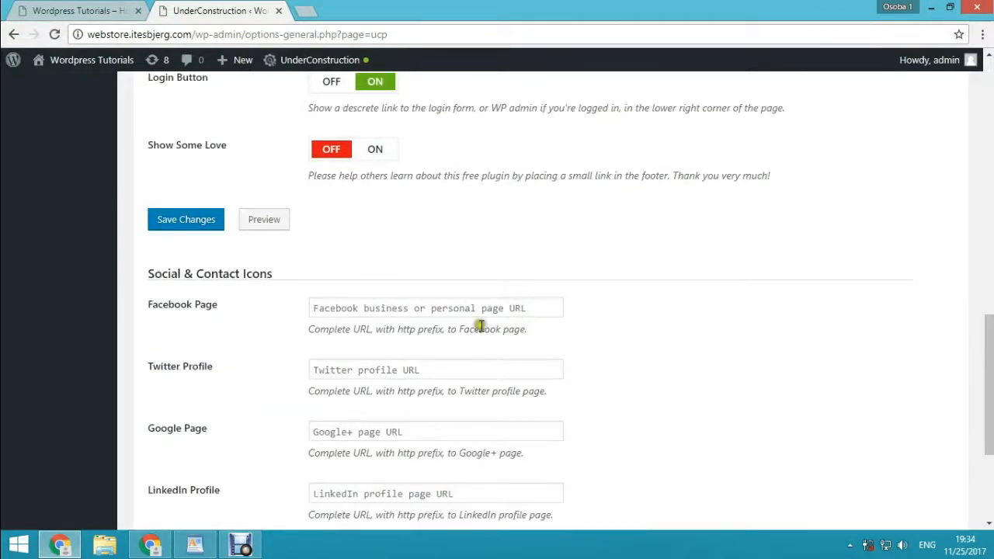
scroll("down", 3)
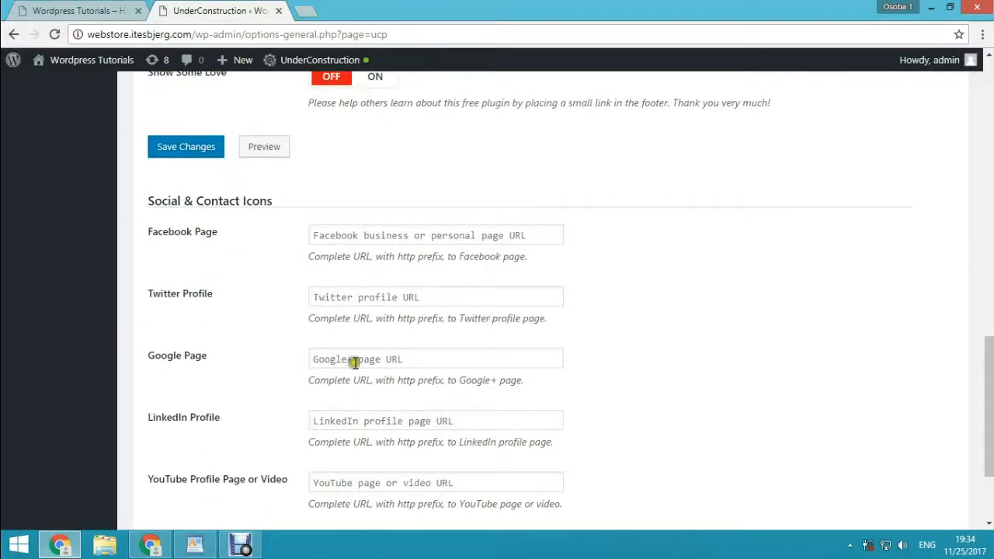
scroll("down", 3)
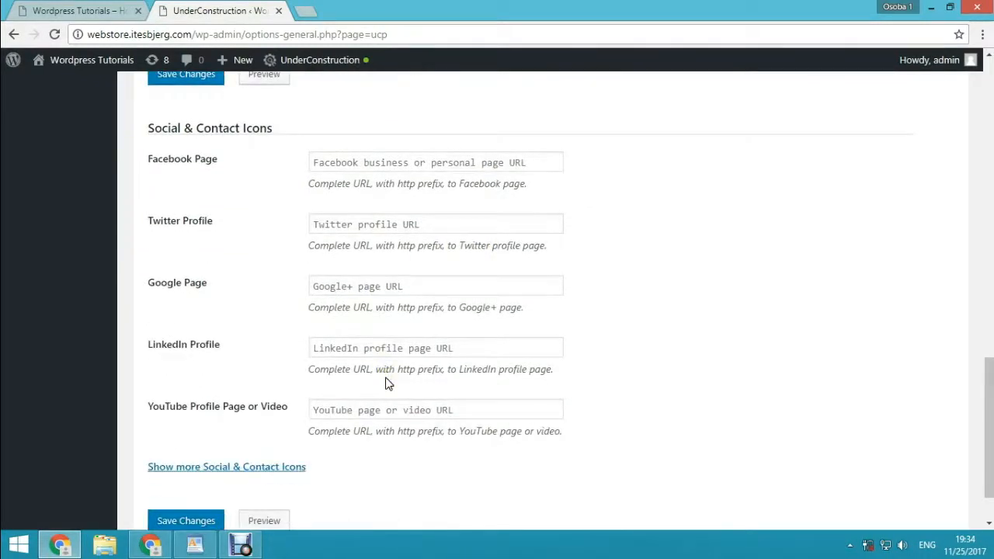
mouse_move(421, 419)
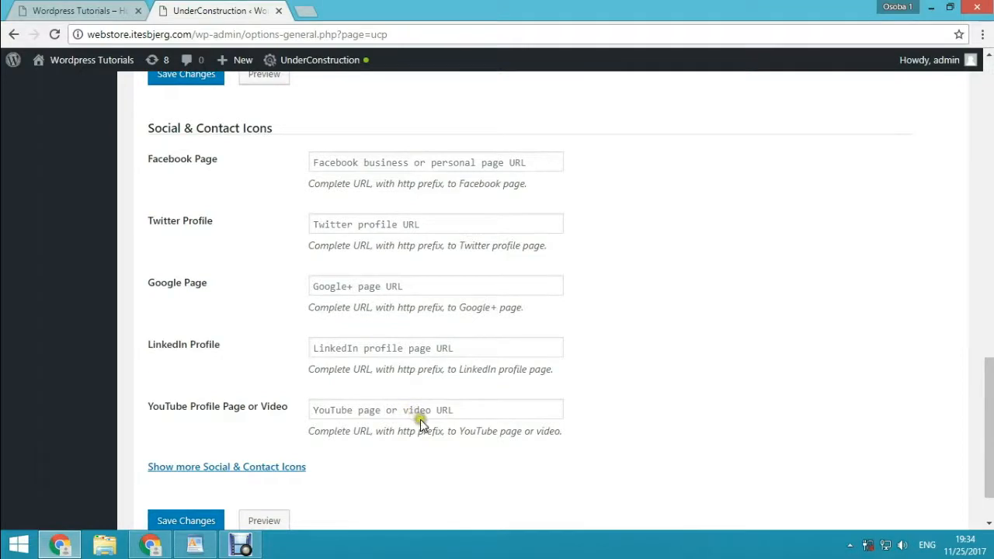
left_click(435, 162)
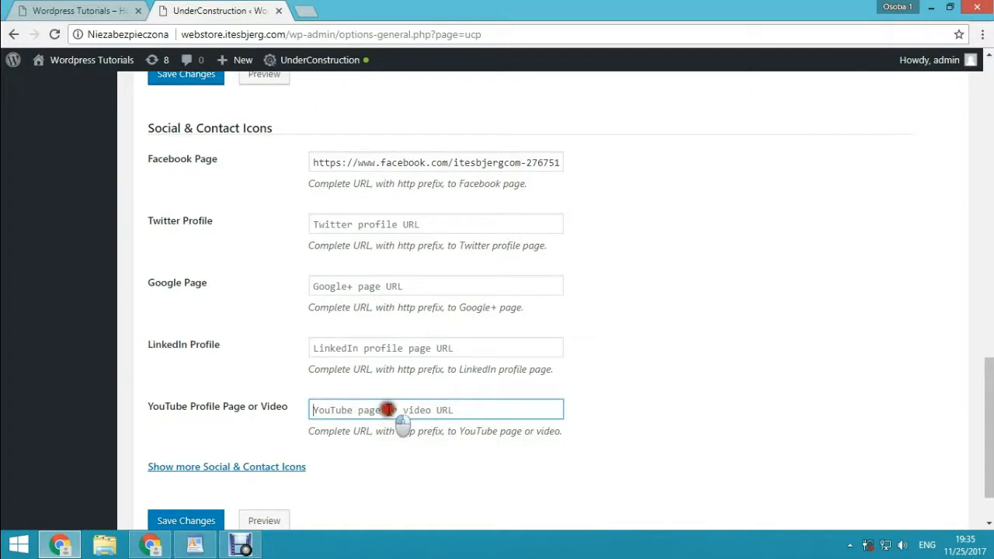
type("https://www.youtube.com/c/LeszekBurda")
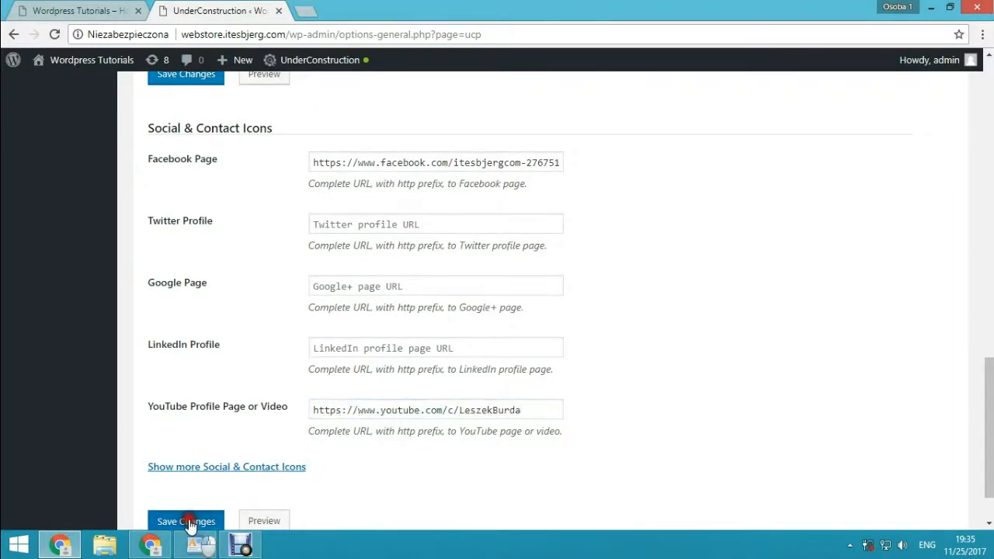
left_click(187, 519)
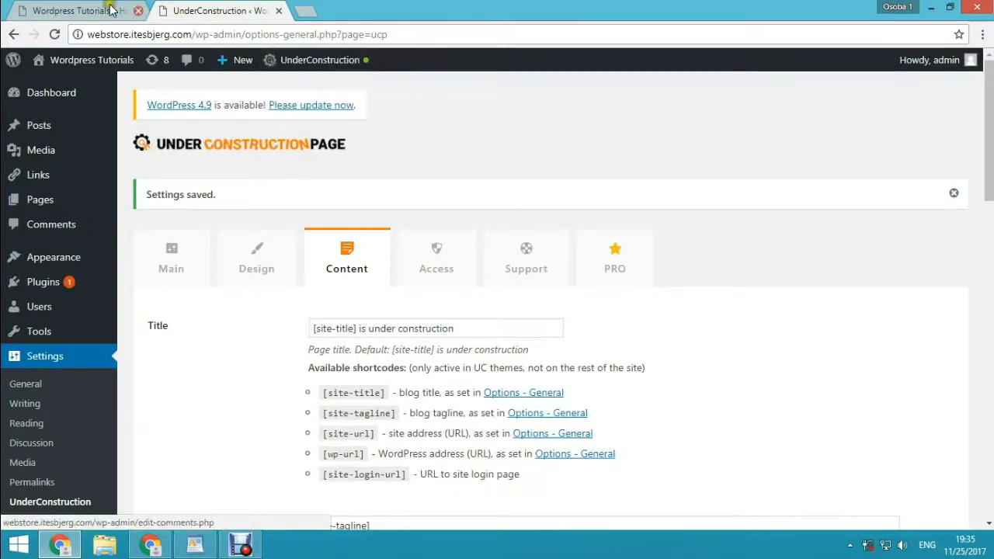
- Reload the live site and open the UnderConstructionPage preview with the Cyber Chick design
left_click(75, 14)
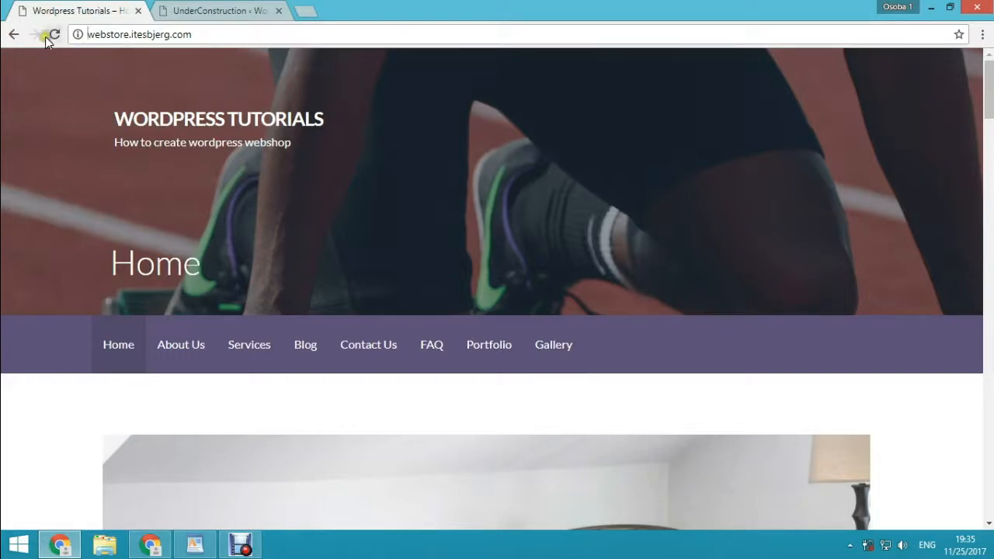
left_click(60, 34)
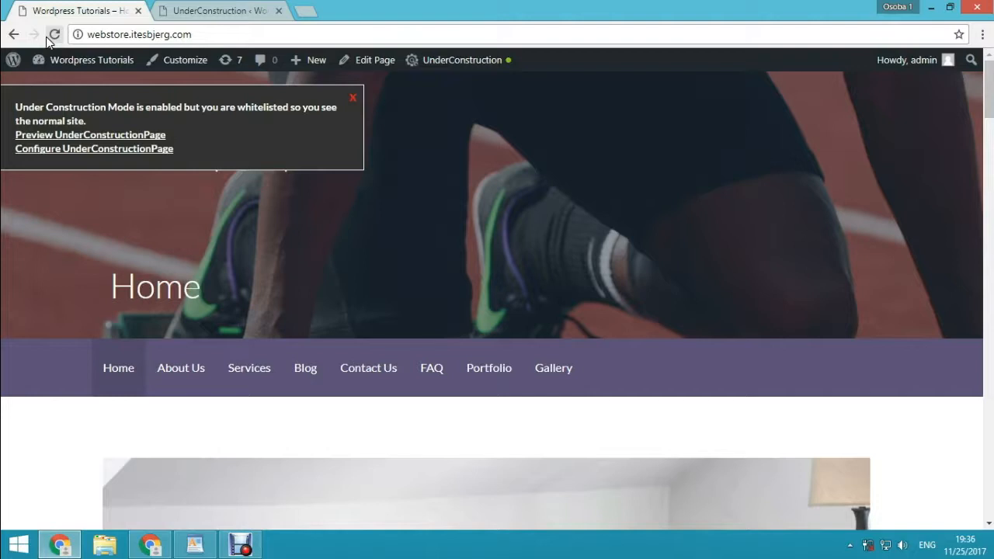
mouse_move(81, 43)
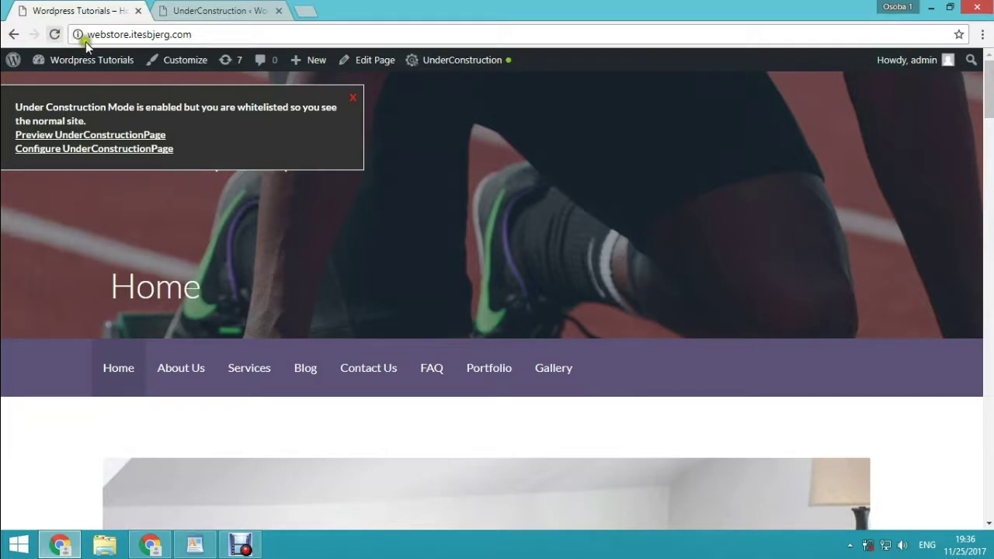
mouse_move(109, 143)
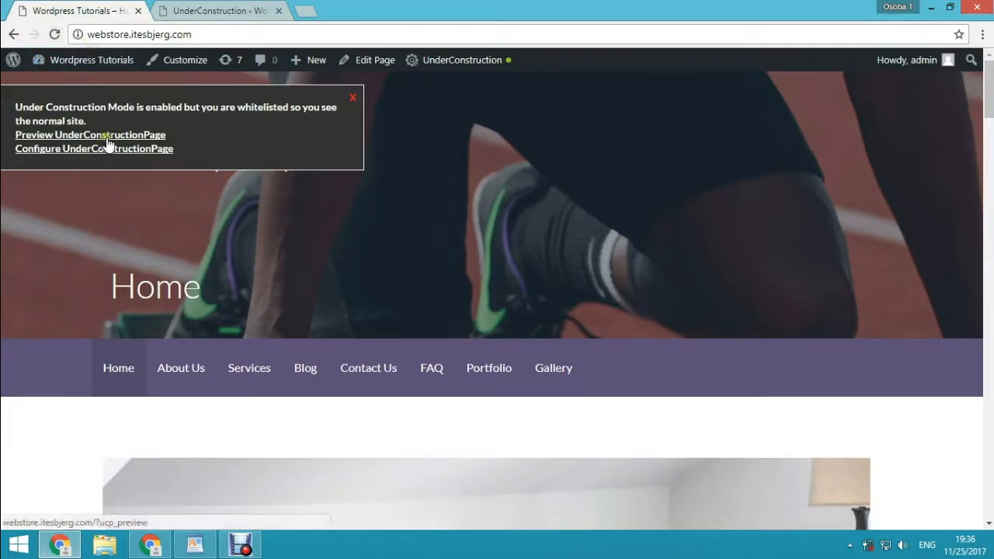
left_click(90, 133)
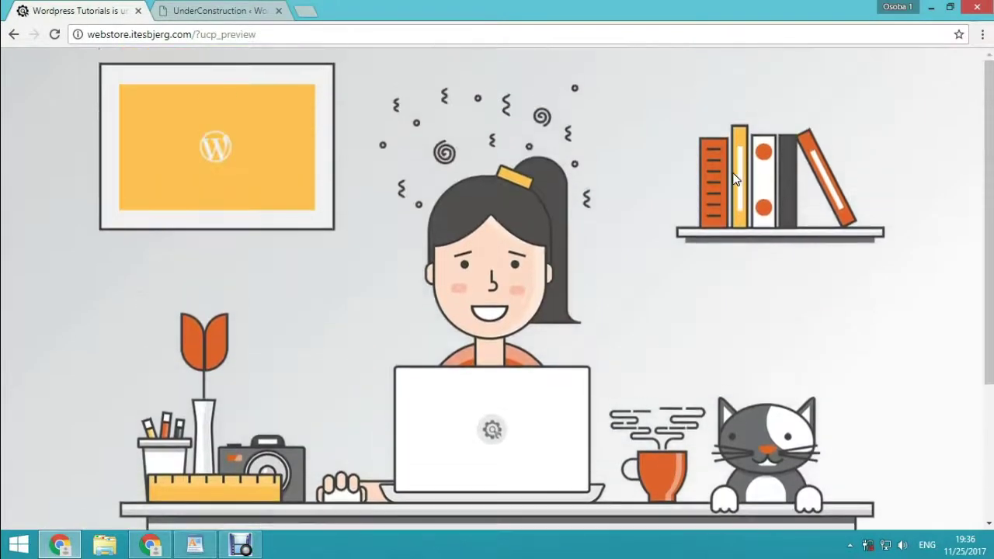
- Check the preview's Facebook and YouTube icons, then return to the WordPress admin
scroll("down", 3)
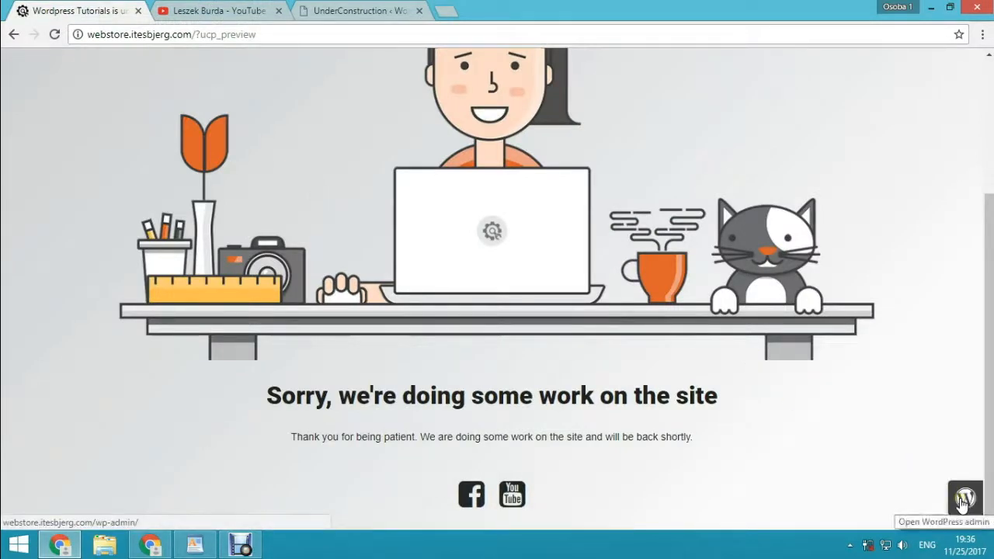
left_click(965, 500)
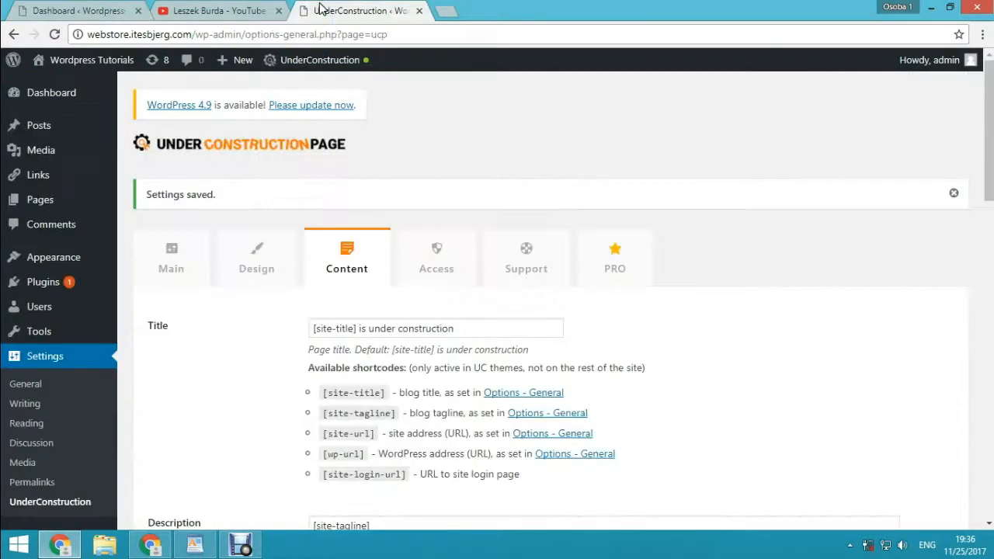
mouse_move(436, 264)
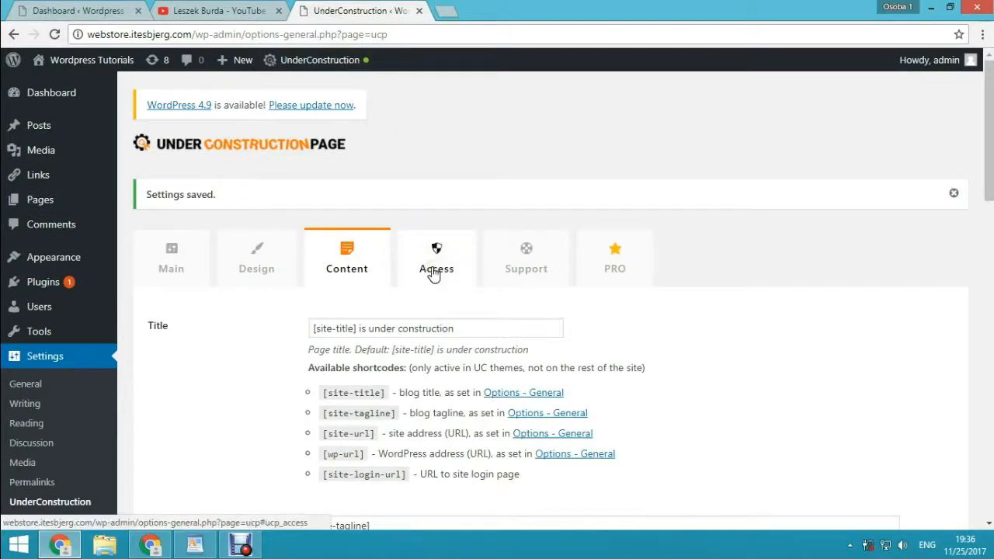
- On the Access settings, remove Administrator from the whitelisted user roles
left_click(436, 258)
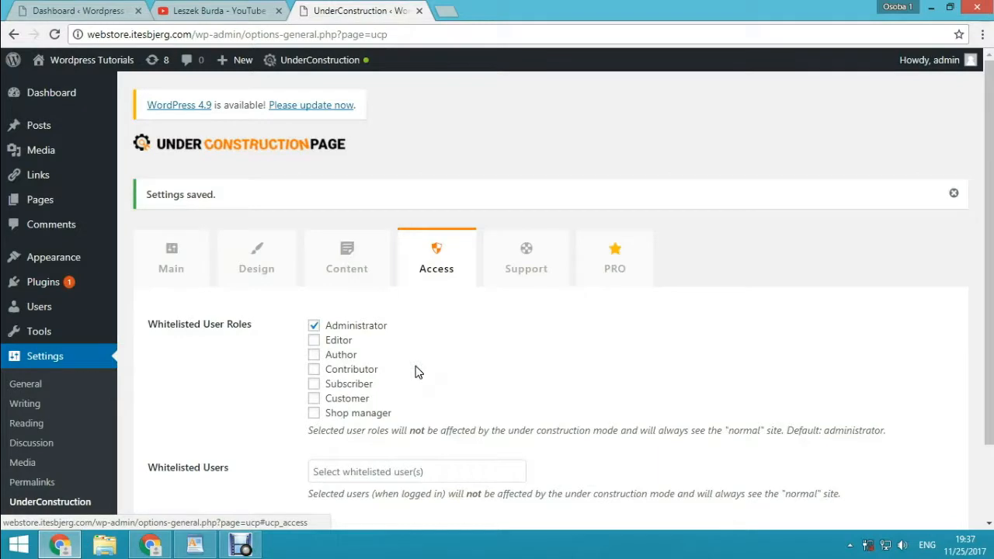
mouse_move(313, 332)
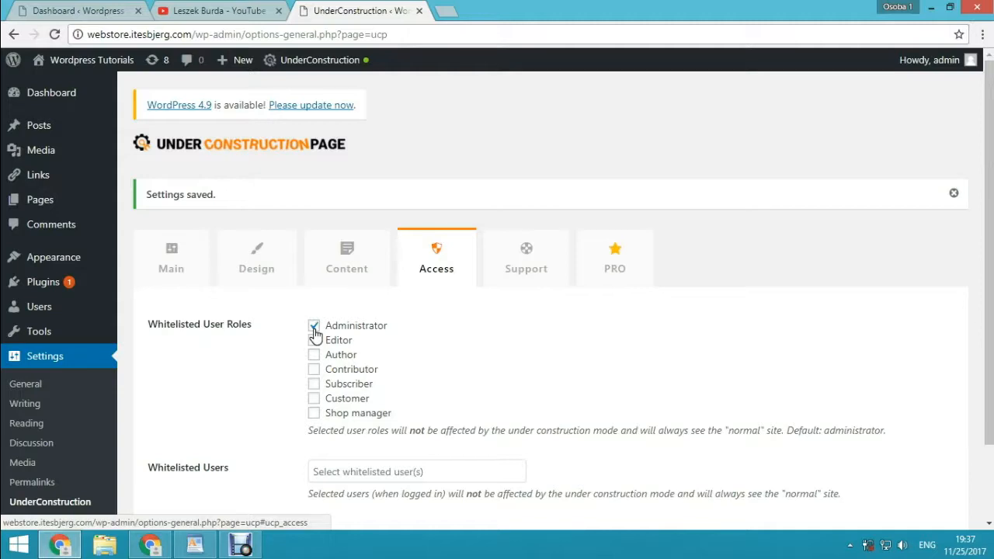
left_click(313, 326)
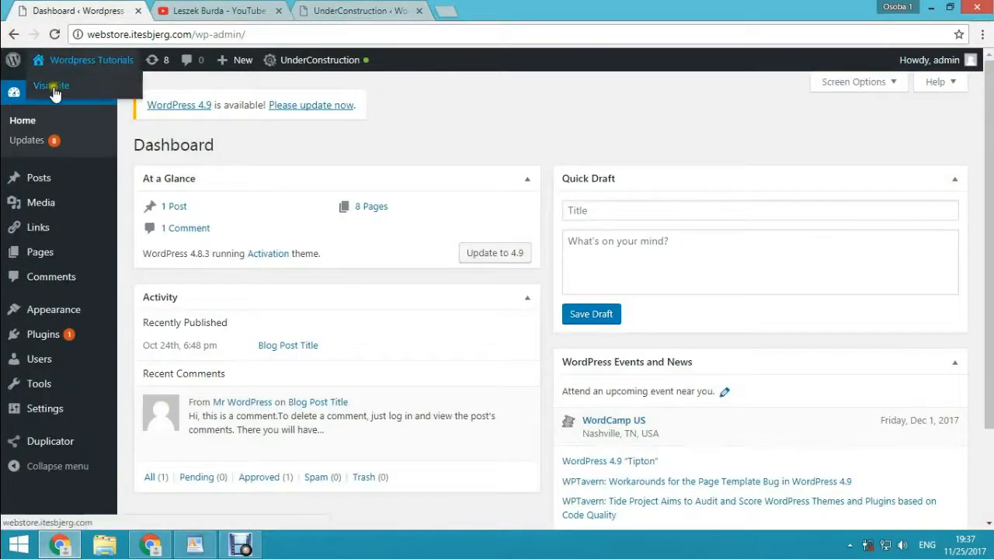
- Visit the live site to confirm the admin sees the construction page, then return to Access settings
left_click(49, 85)
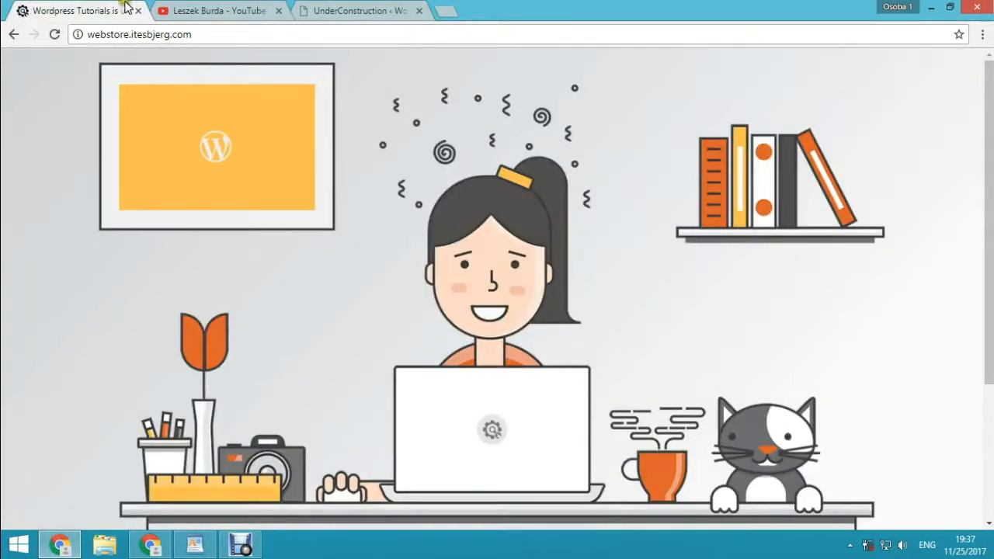
left_click(357, 11)
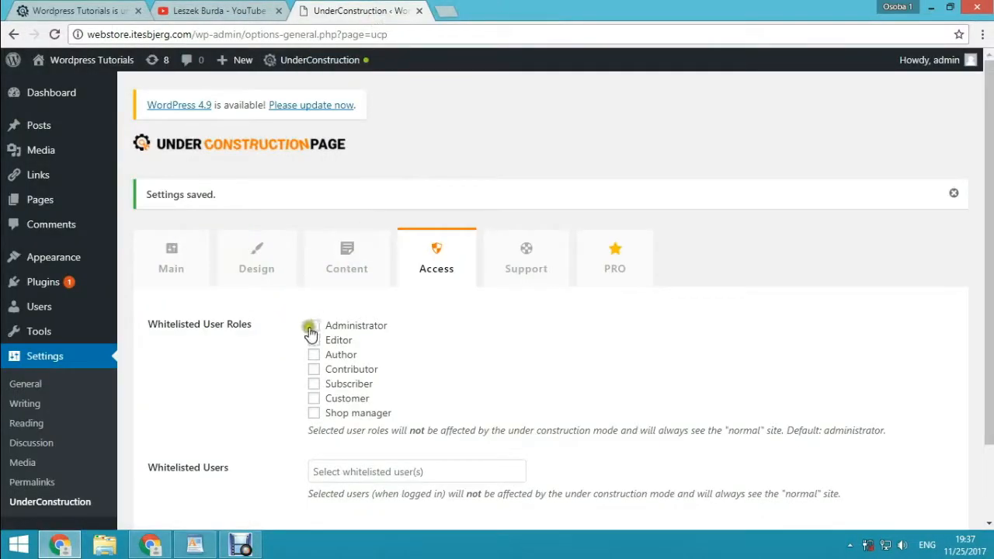
- Tick Administrator under Whitelisted User Roles and select the site address to reload it
left_click(314, 326)
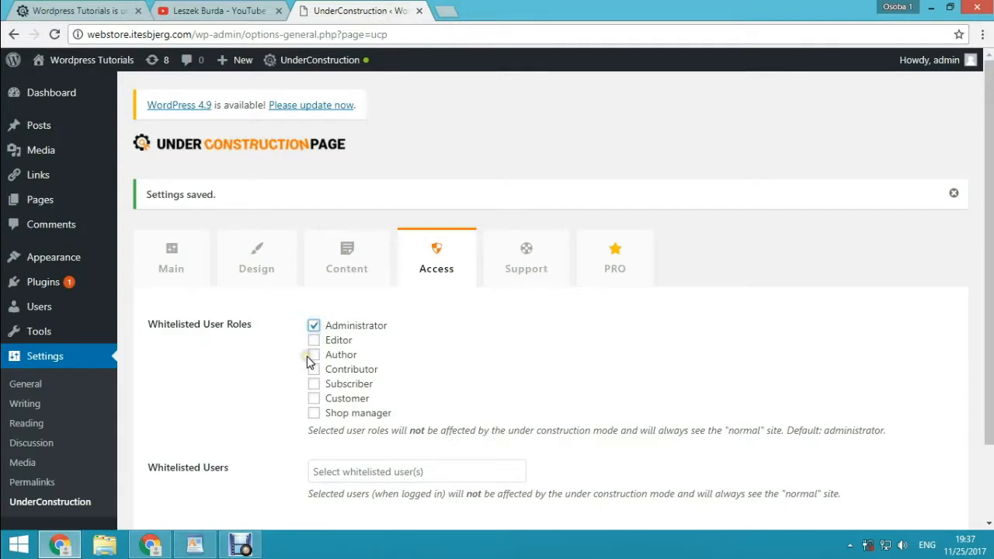
mouse_move(311, 360)
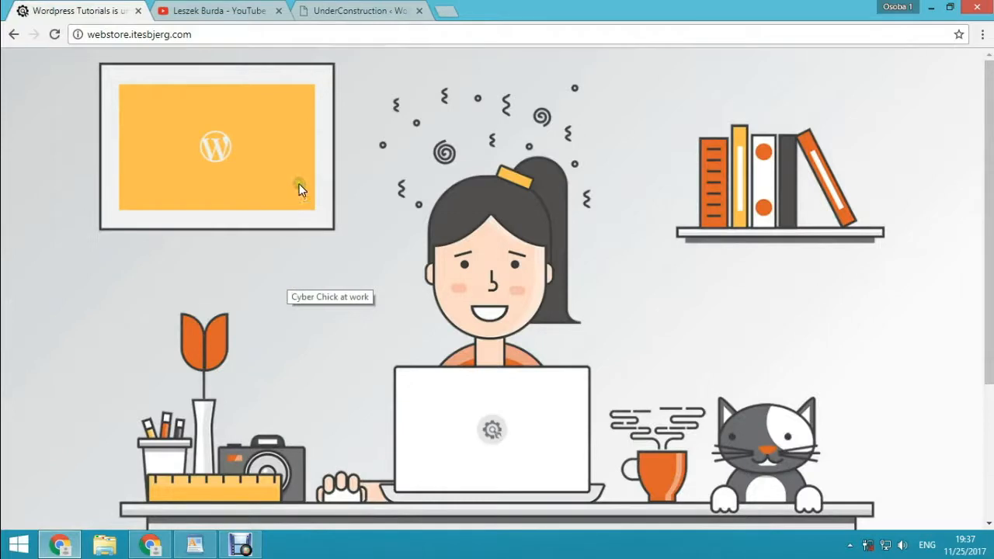
left_click(143, 34)
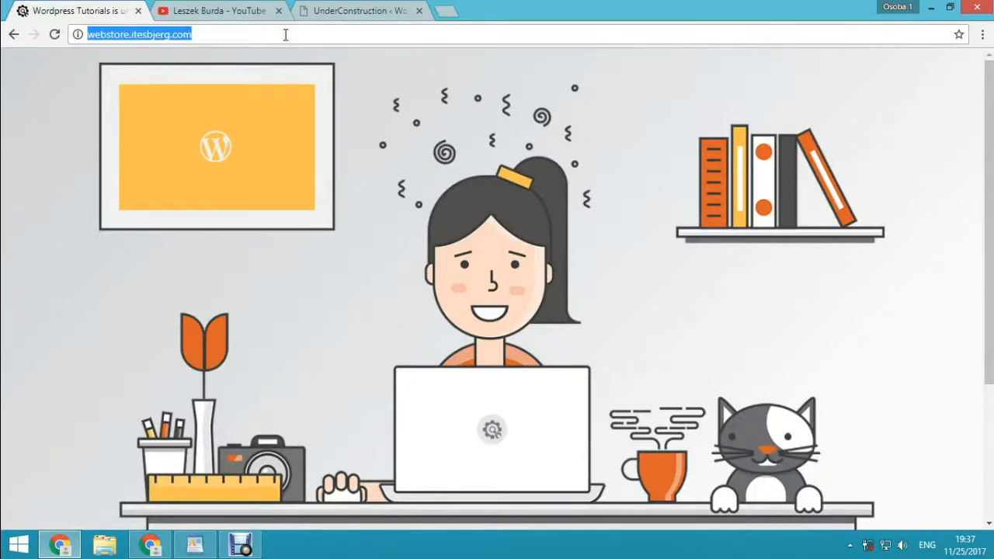